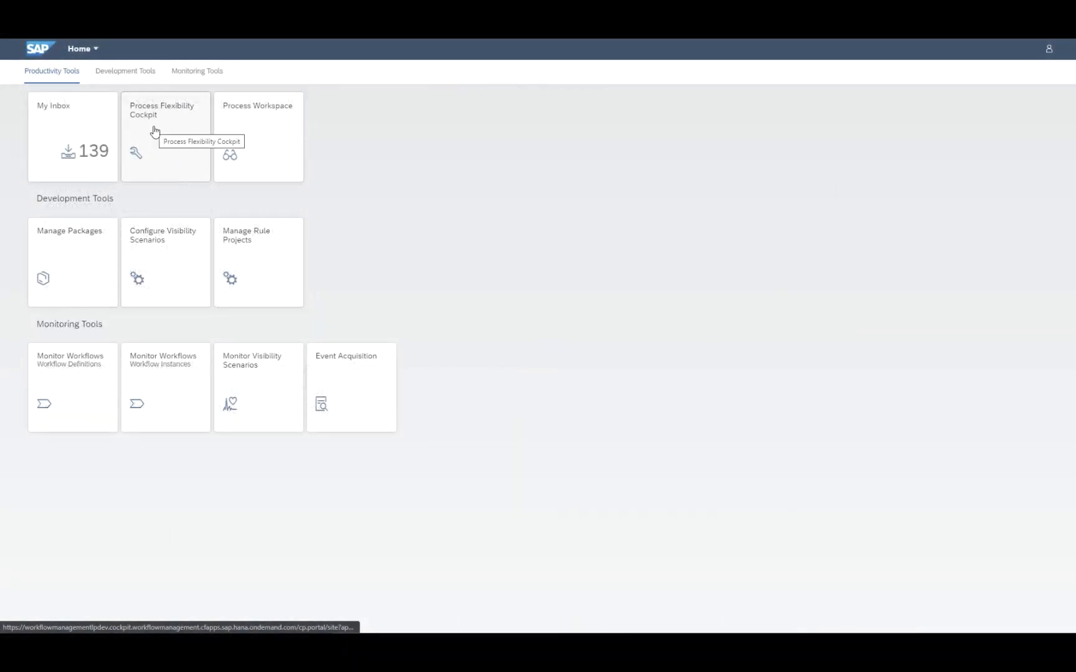
# Browse the Purchase Requisition Approval and Release package artifacts in Discover Packages, then go back
pyautogui.click(164, 137)
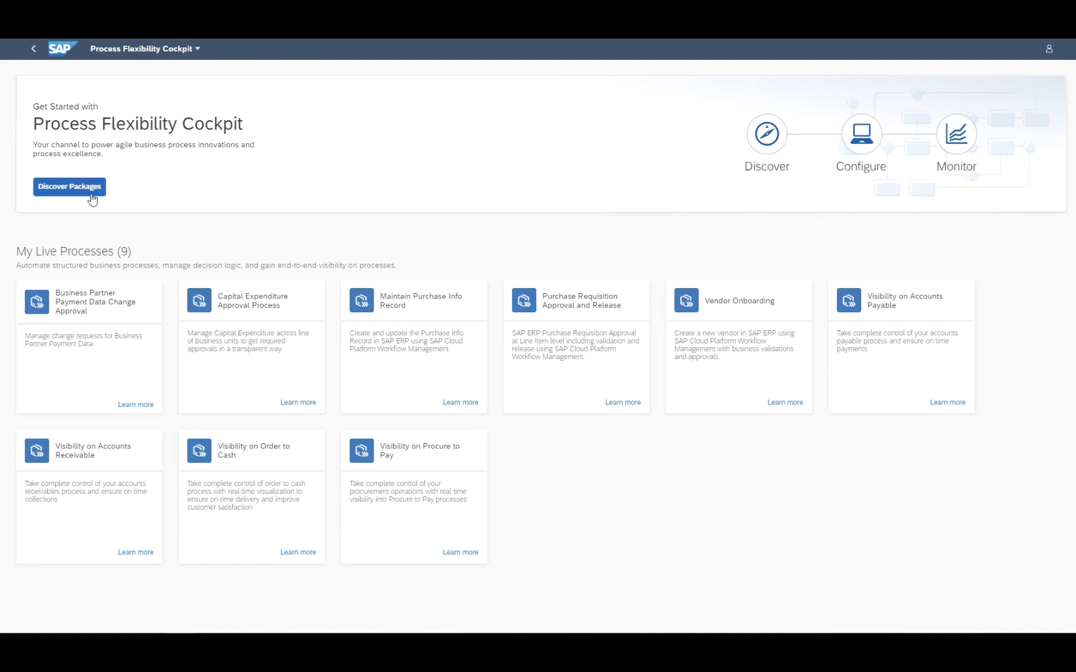
pyautogui.click(69, 187)
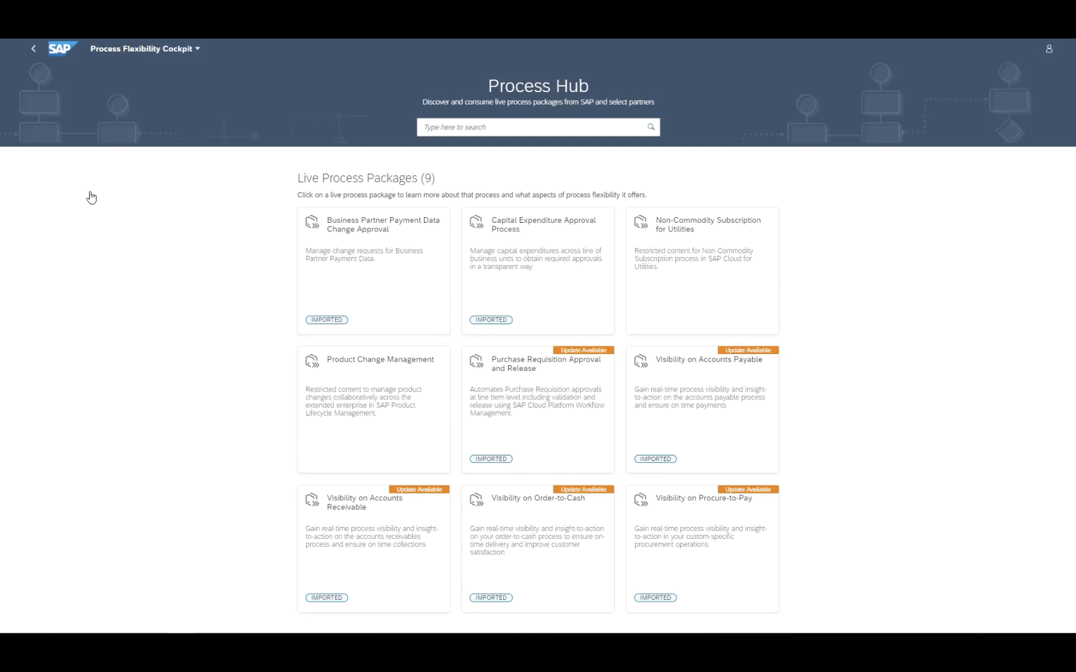
pyautogui.moveTo(401, 359)
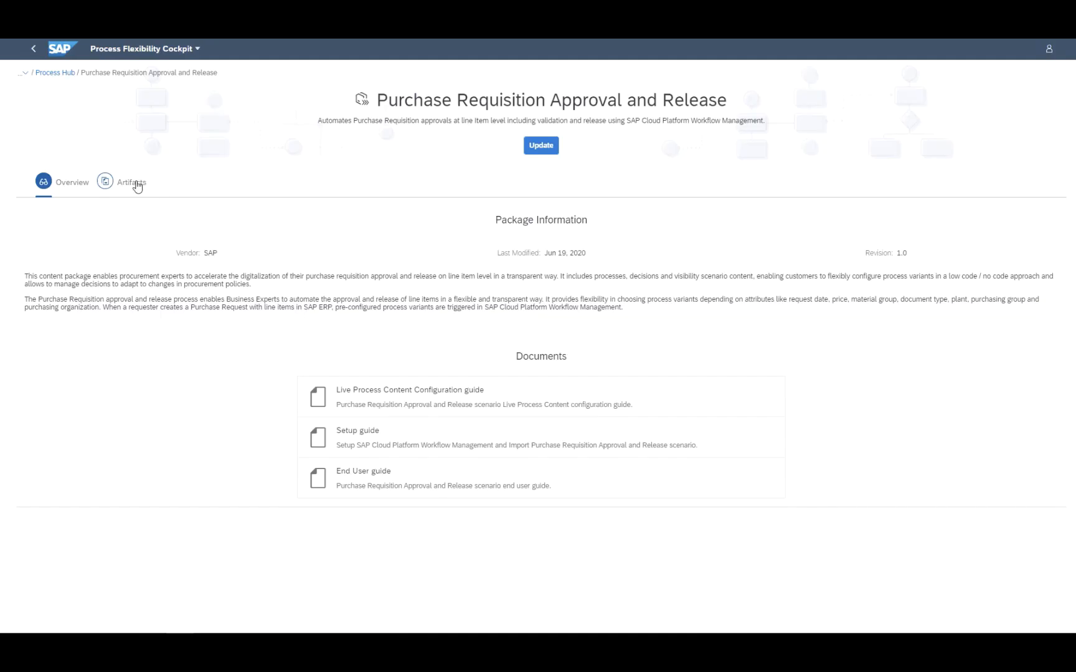
pyautogui.click(131, 182)
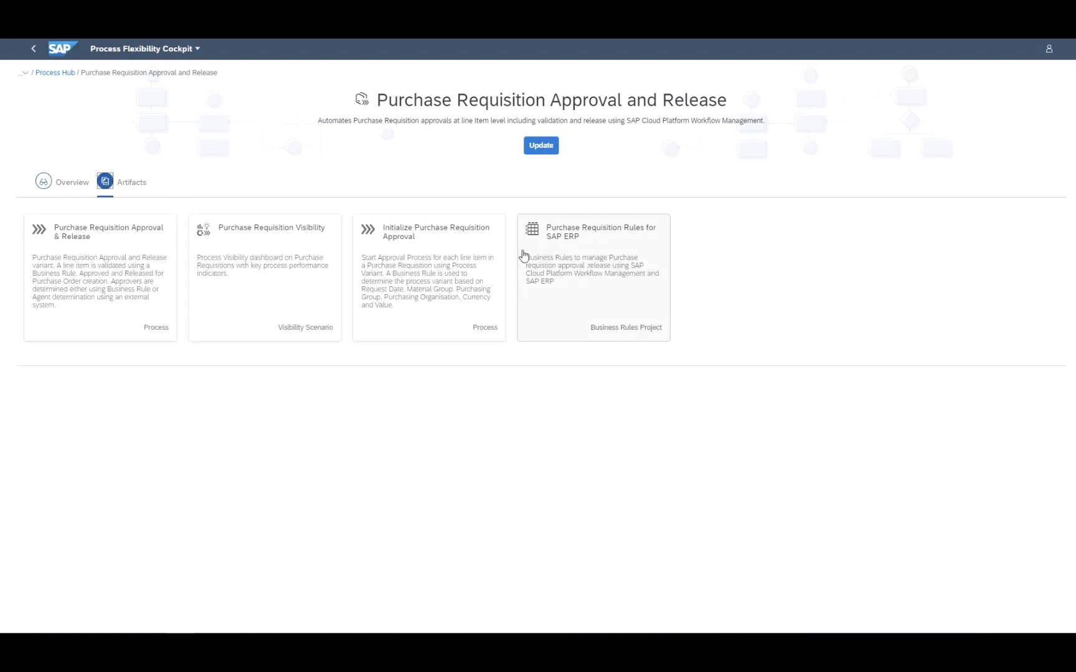
pyautogui.click(33, 48)
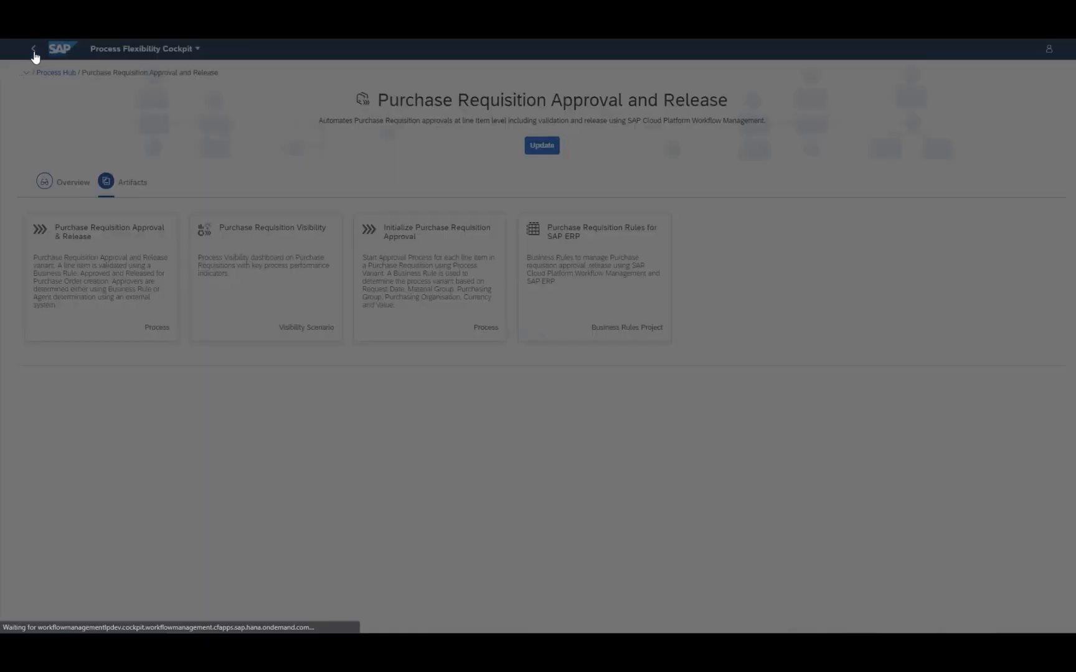
pyautogui.click(33, 48)
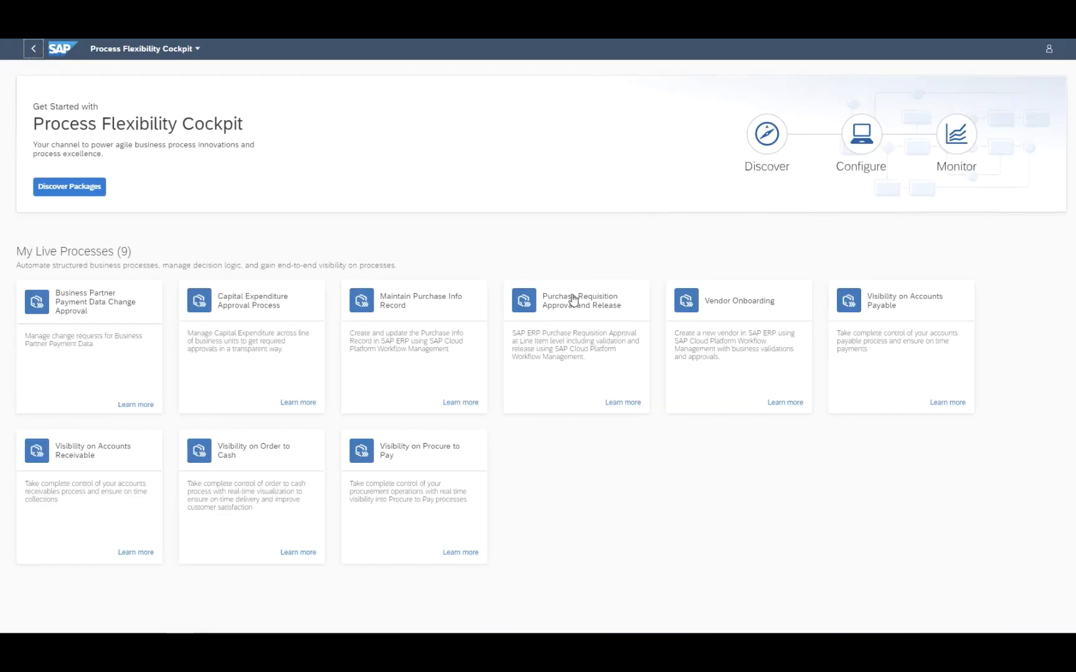
# Under Process Variants, create 'Purchase Requisition Approval for Services' on Approval & Release
pyautogui.click(576, 301)
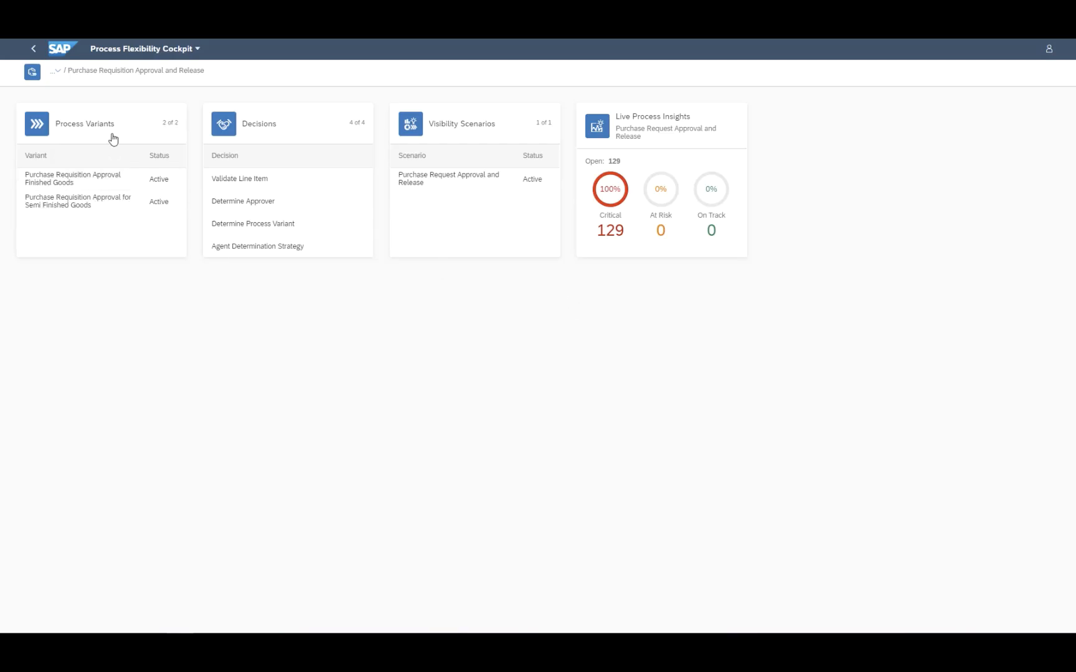
pyautogui.click(85, 123)
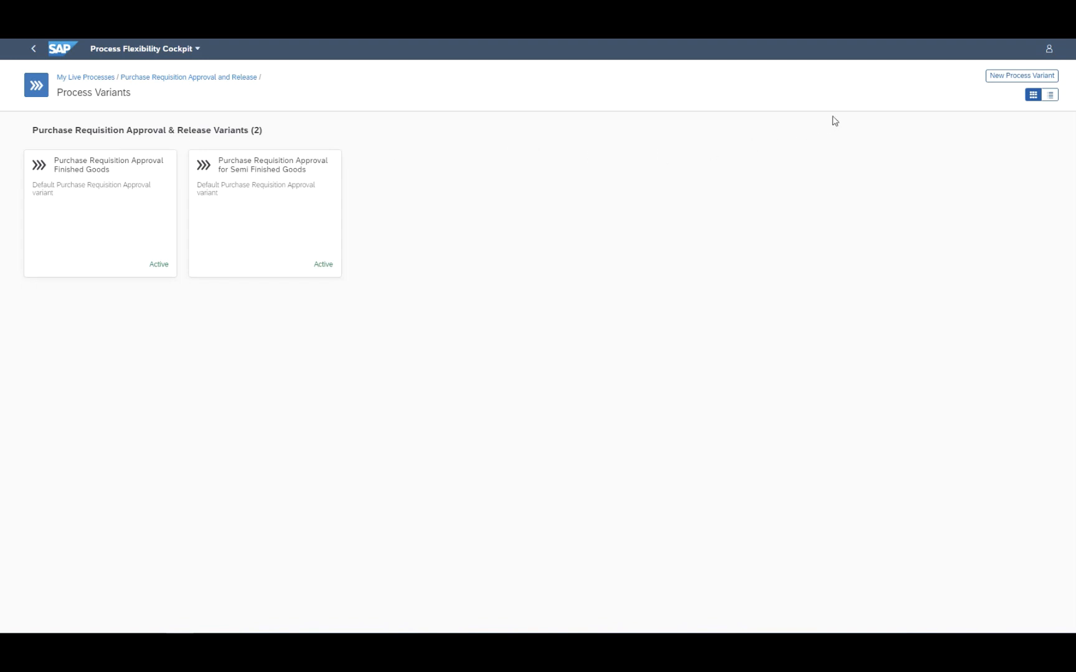
pyautogui.click(1021, 75)
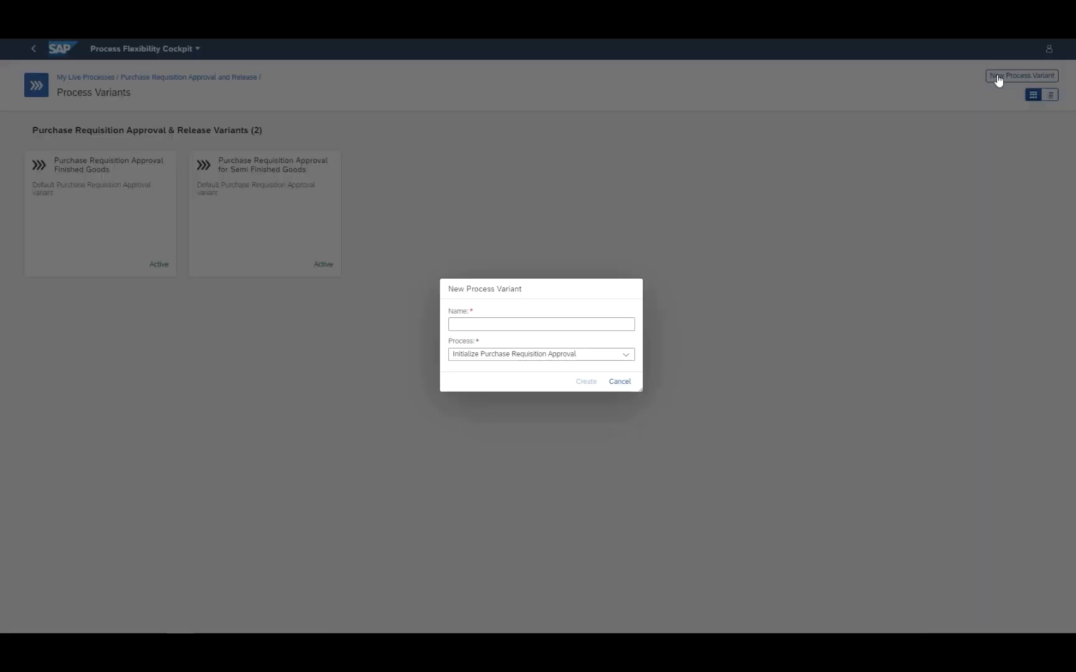
pyautogui.click(539, 324)
pyautogui.write('Purchase Requisition Approval for Services')
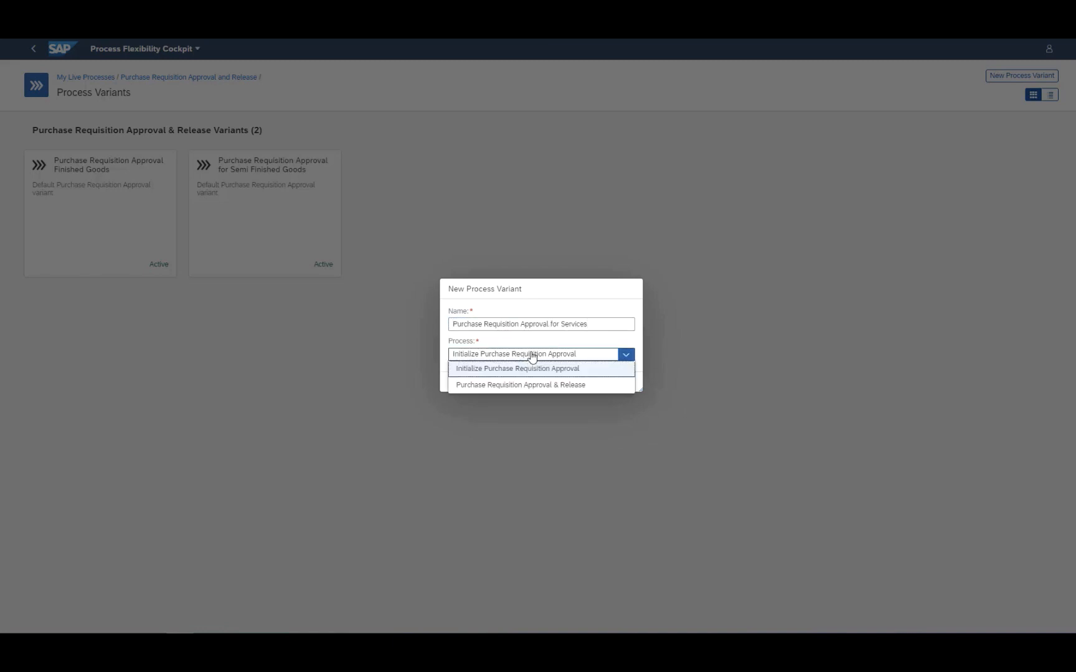
pyautogui.click(521, 385)
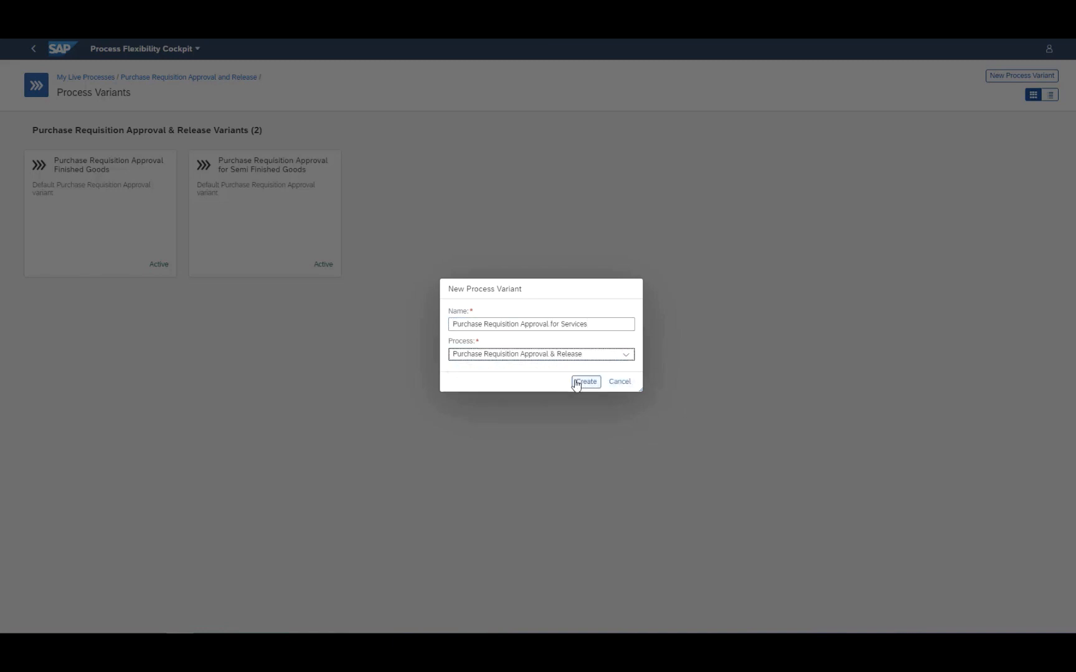
pyautogui.click(586, 382)
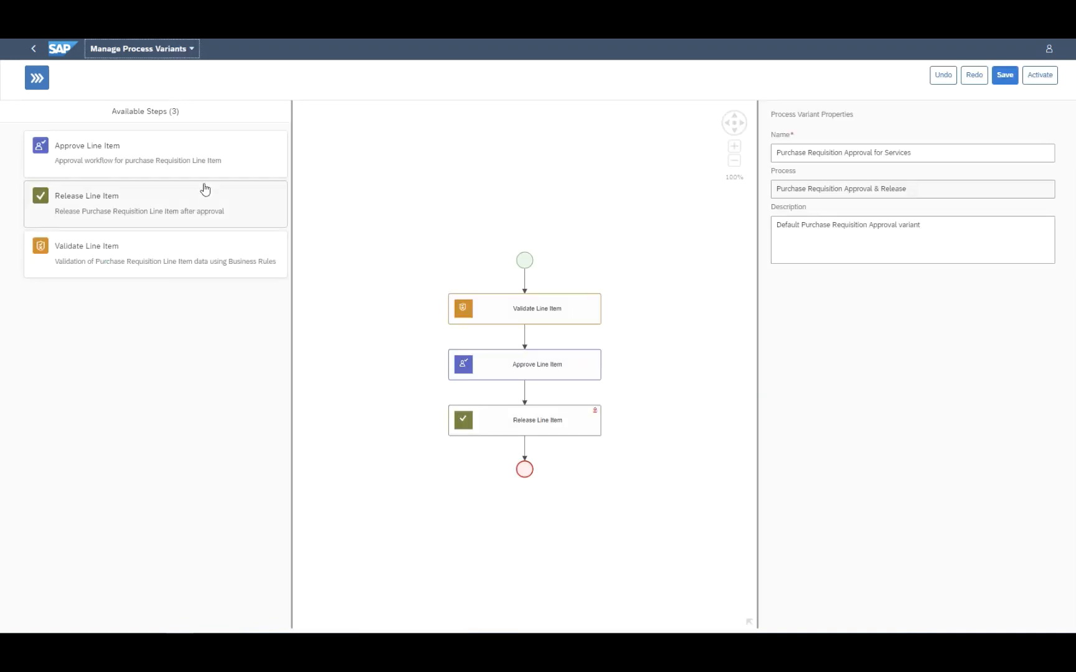
# Name the variant's approval steps 'Cost Center owner' and 'GPO'
pyautogui.click(523, 364)
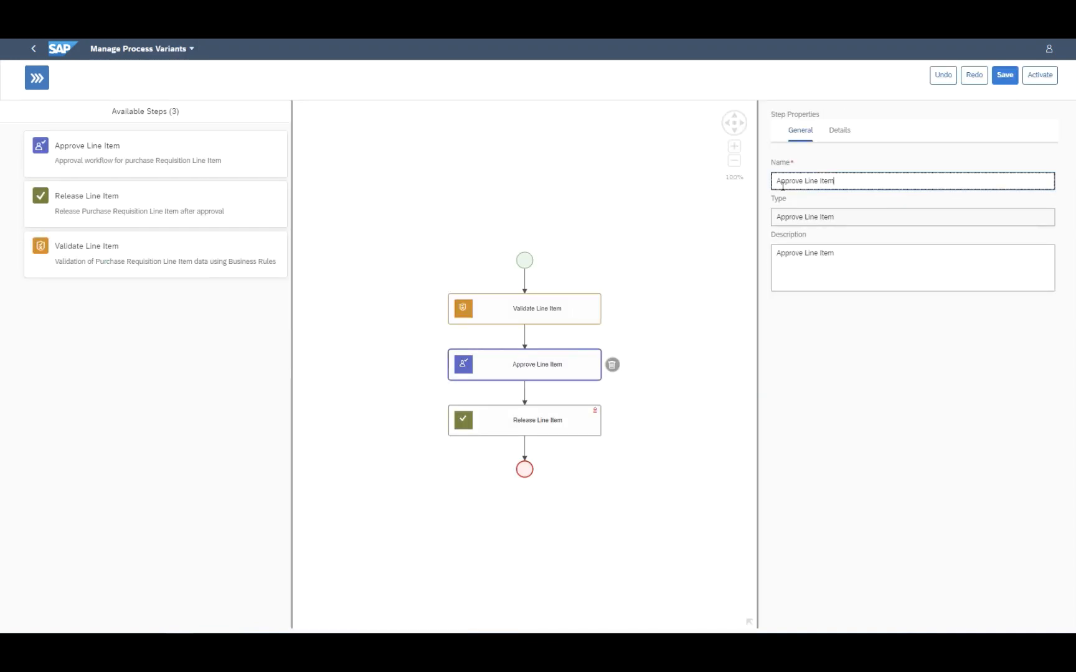
pyautogui.write('Cost Center owner')
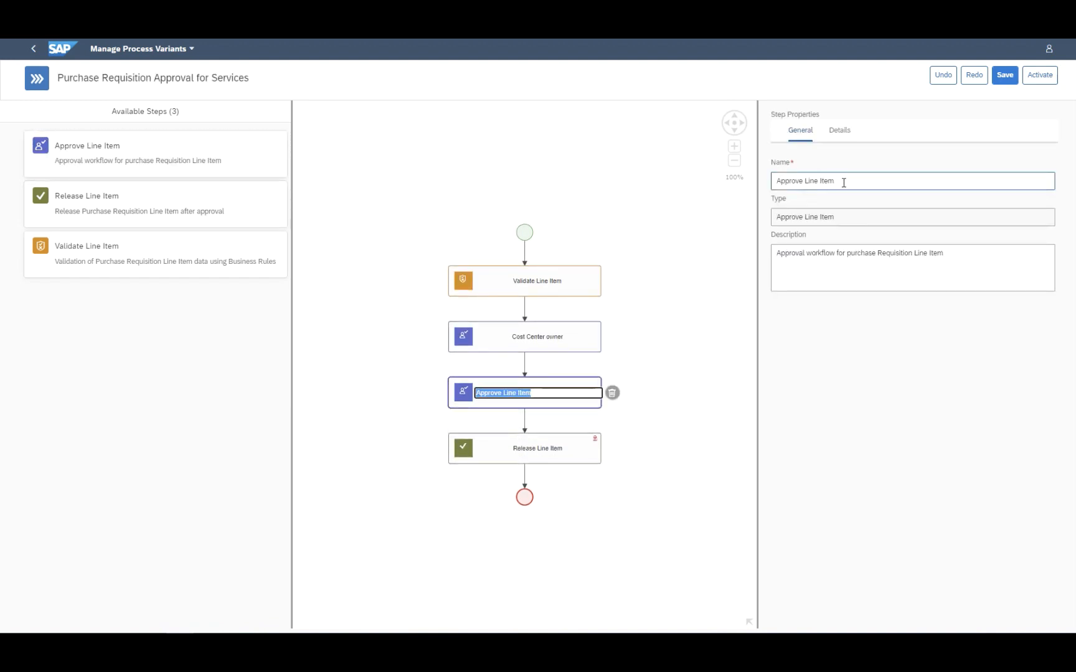
pyautogui.write('GP')
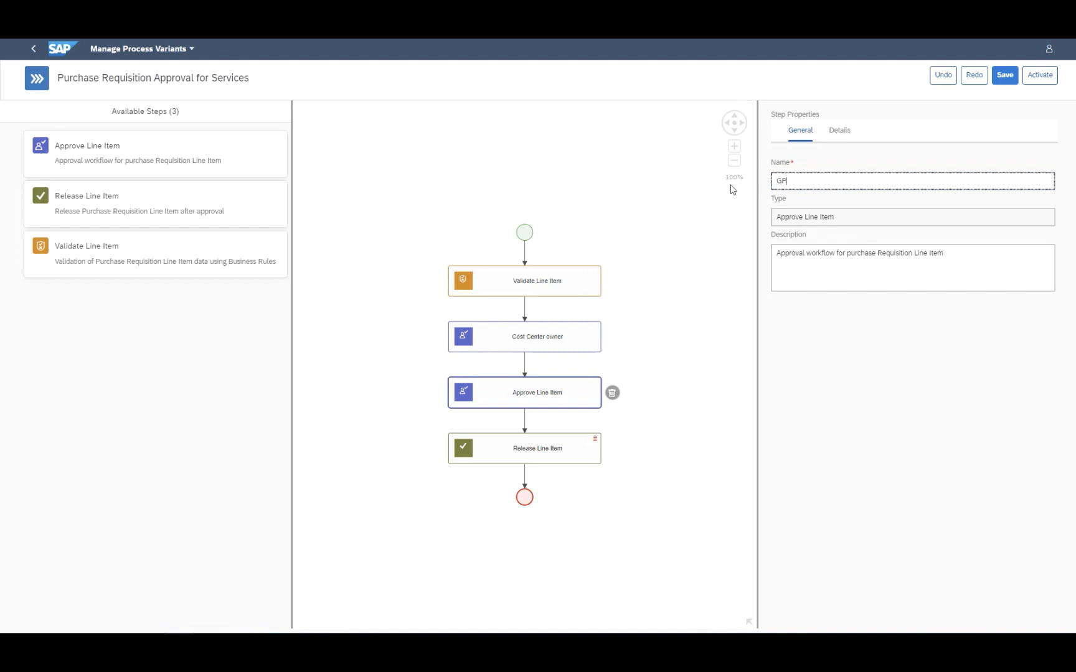
pyautogui.write('O')
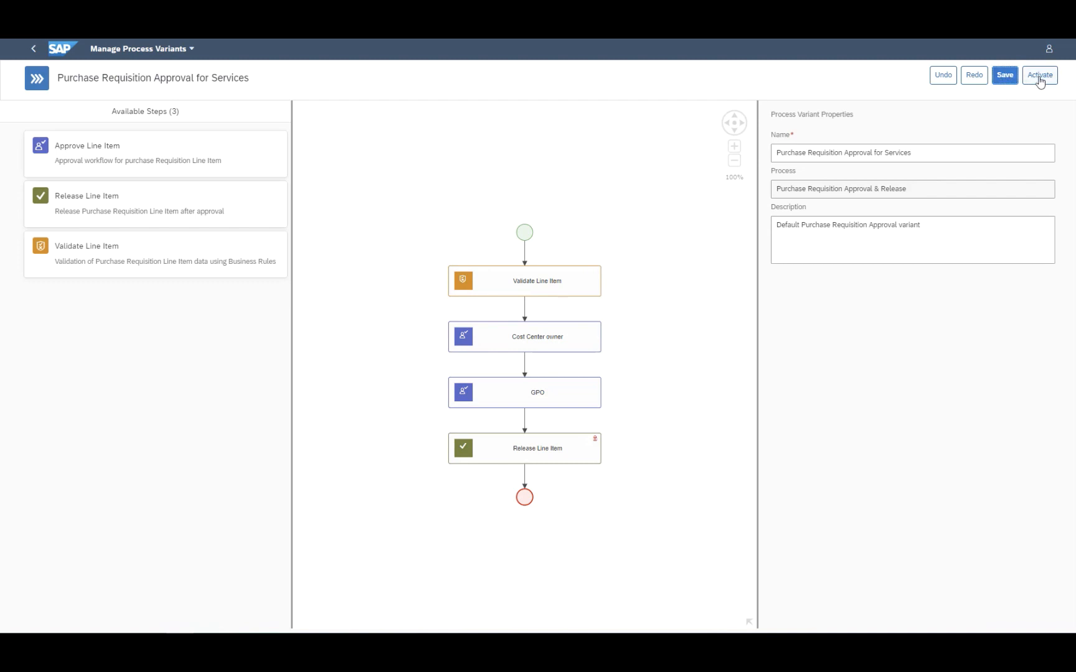
# Activate the Services variant and return to the process variants list
pyautogui.click(1039, 75)
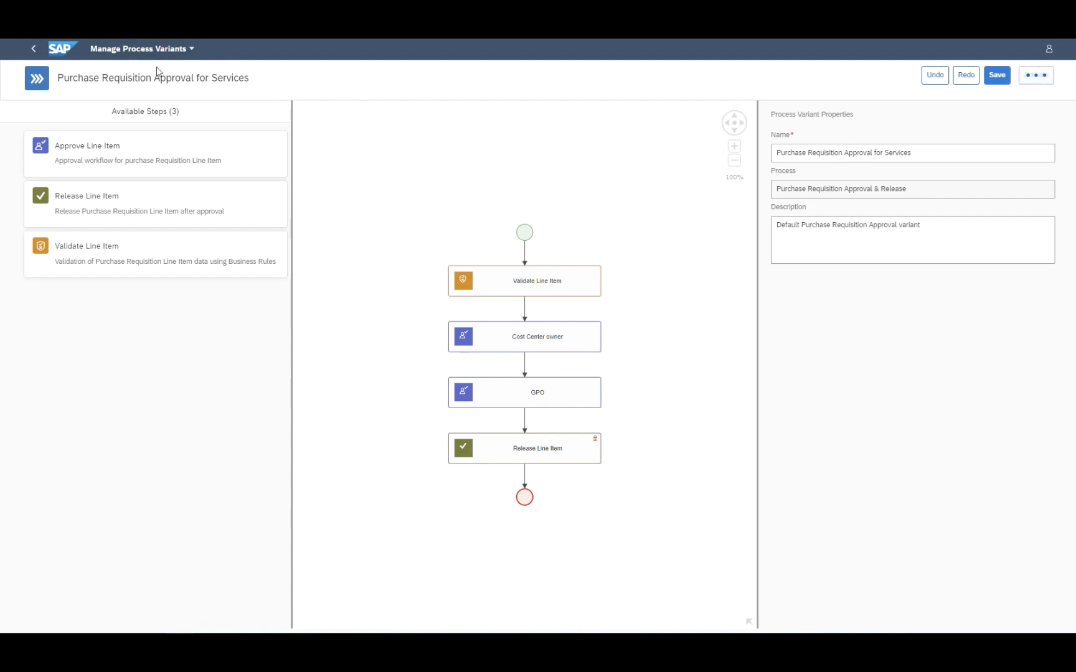
pyautogui.click(1038, 74)
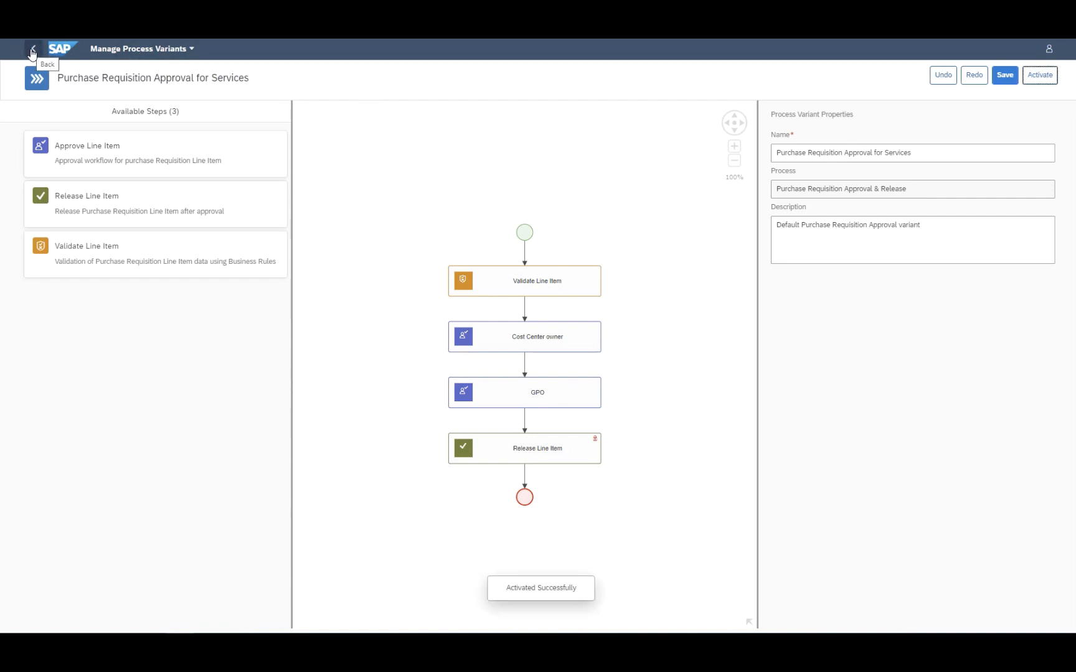
pyautogui.click(33, 49)
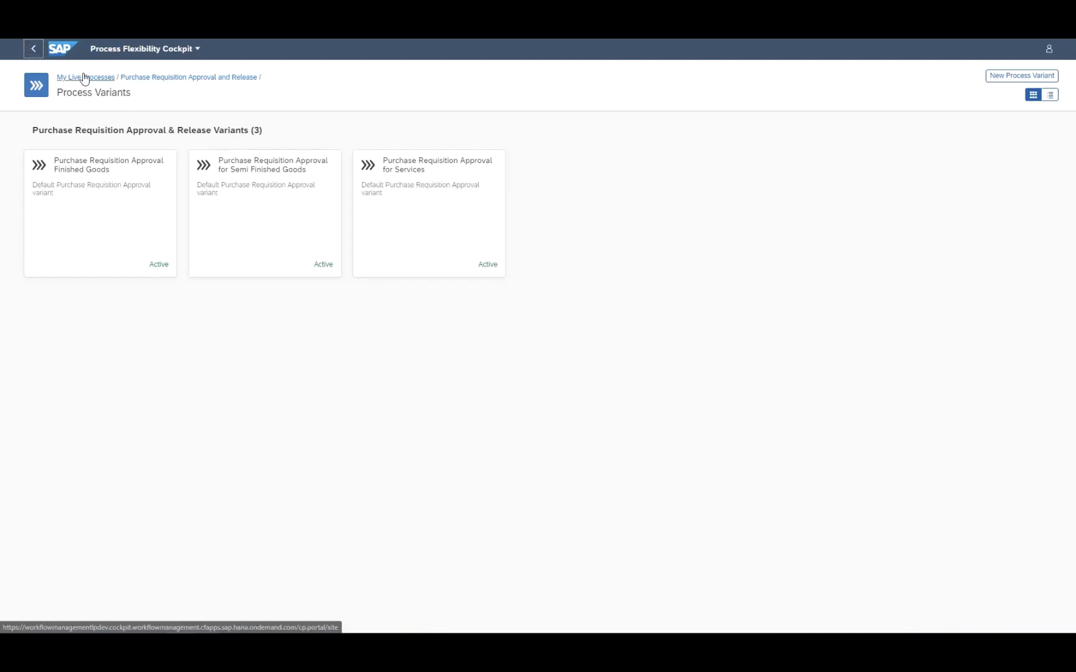
# Review the Determine Process Variant decision diagram and full-screen rule table, then return to the cockpit
pyautogui.click(188, 76)
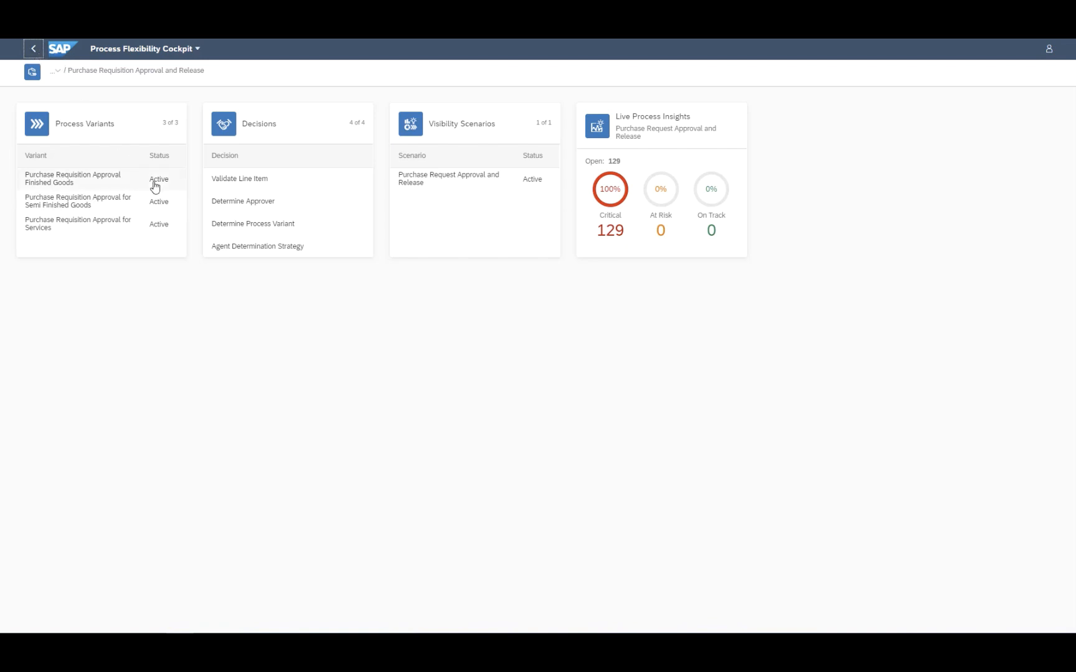
pyautogui.moveTo(332, 246)
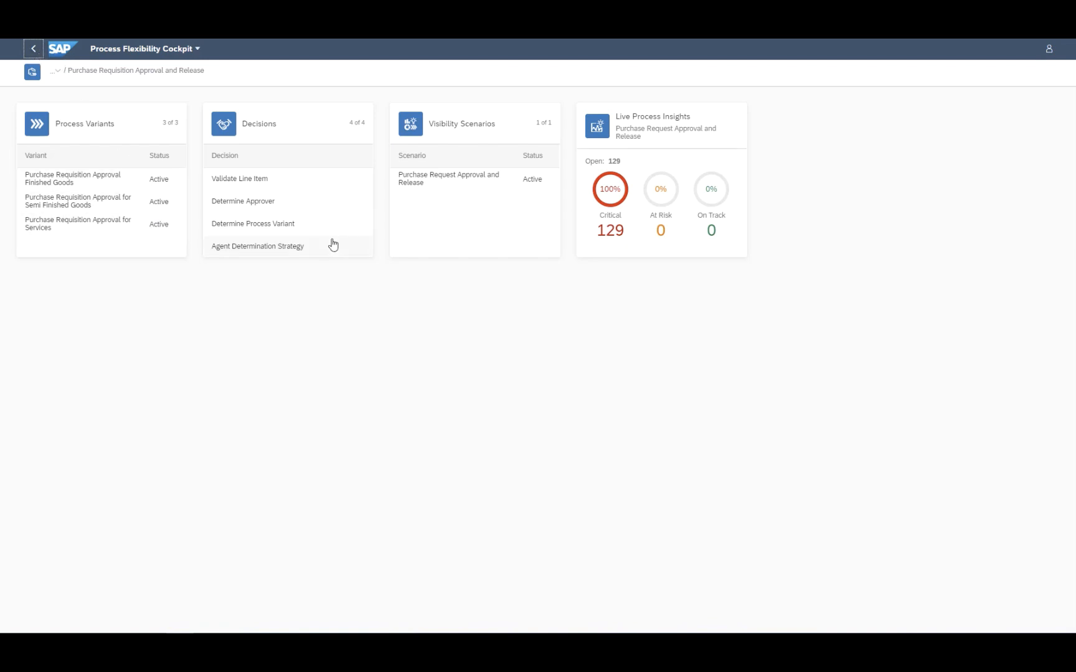
pyautogui.click(252, 223)
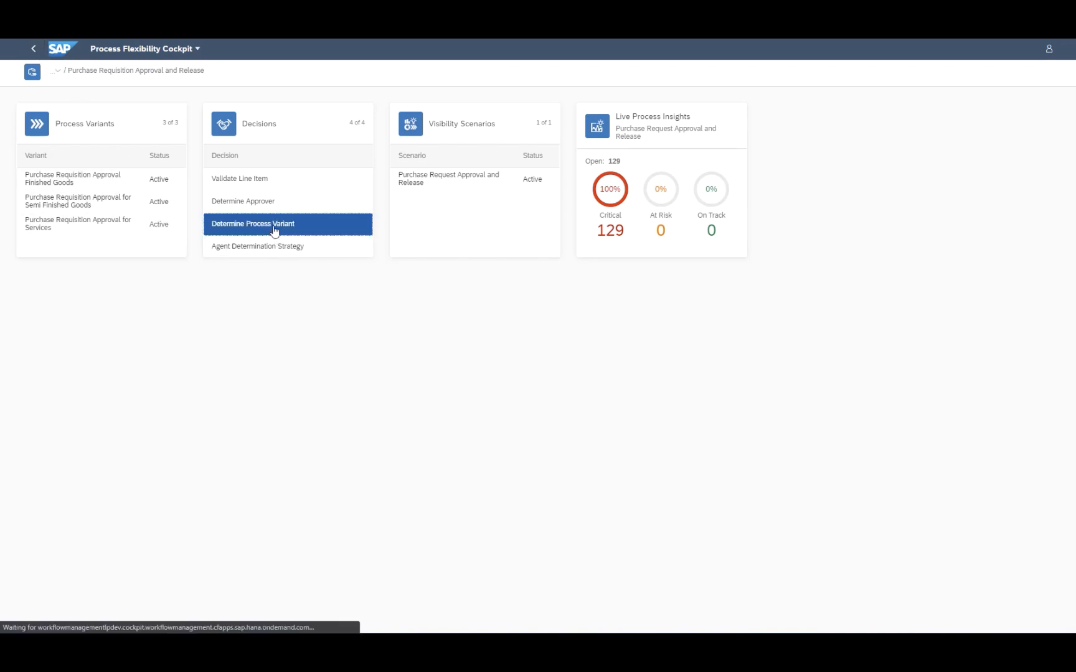
pyautogui.click(253, 223)
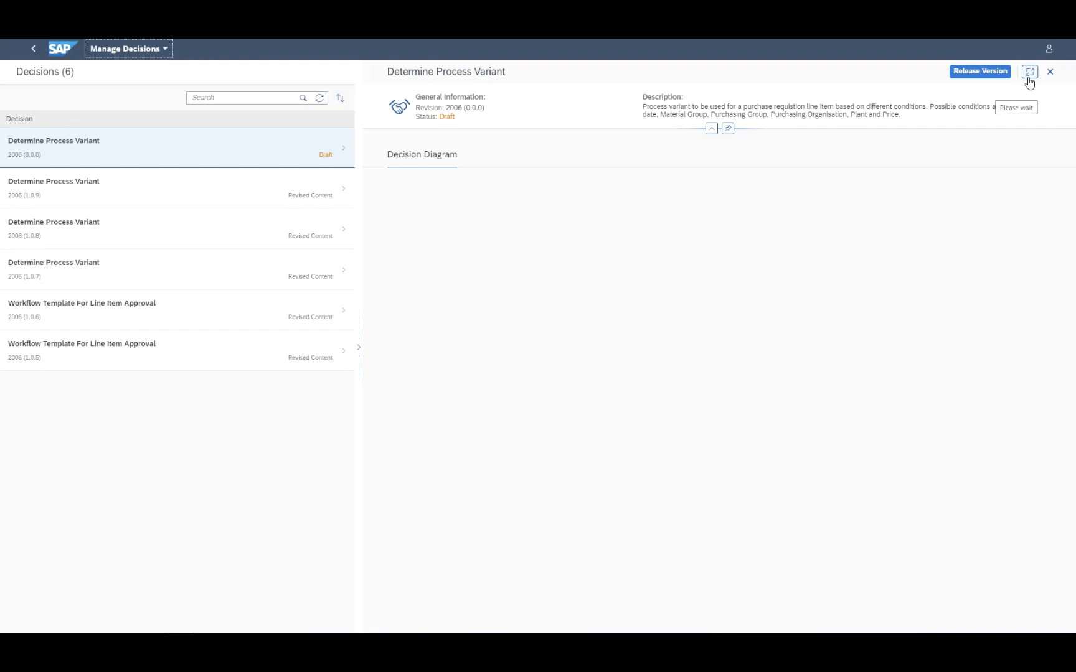
pyautogui.click(1029, 71)
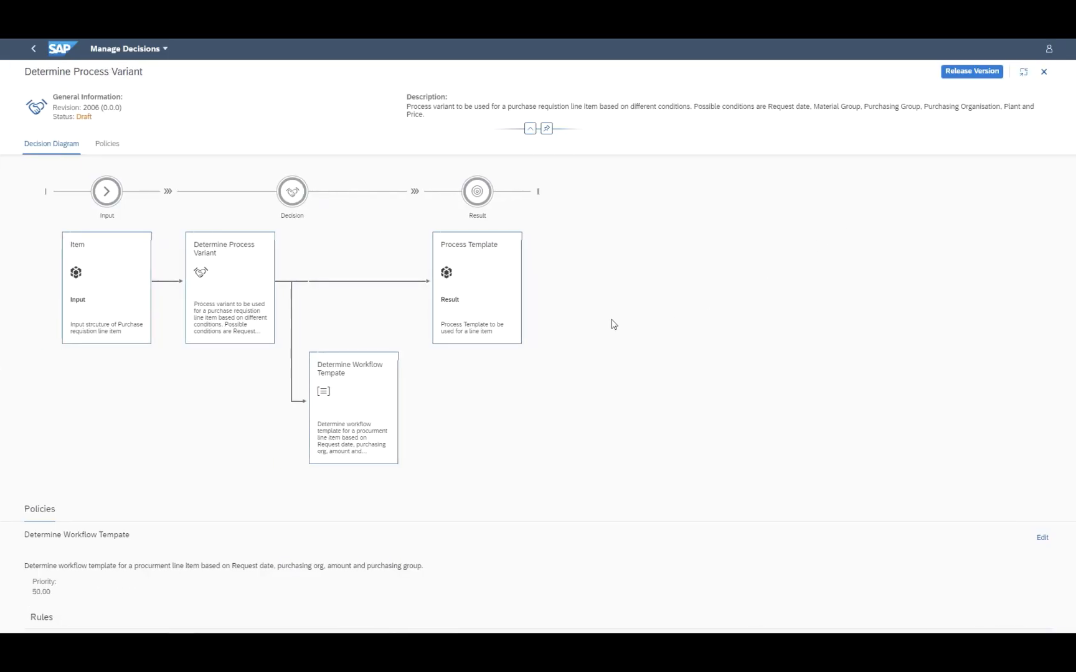
pyautogui.scroll(-3)
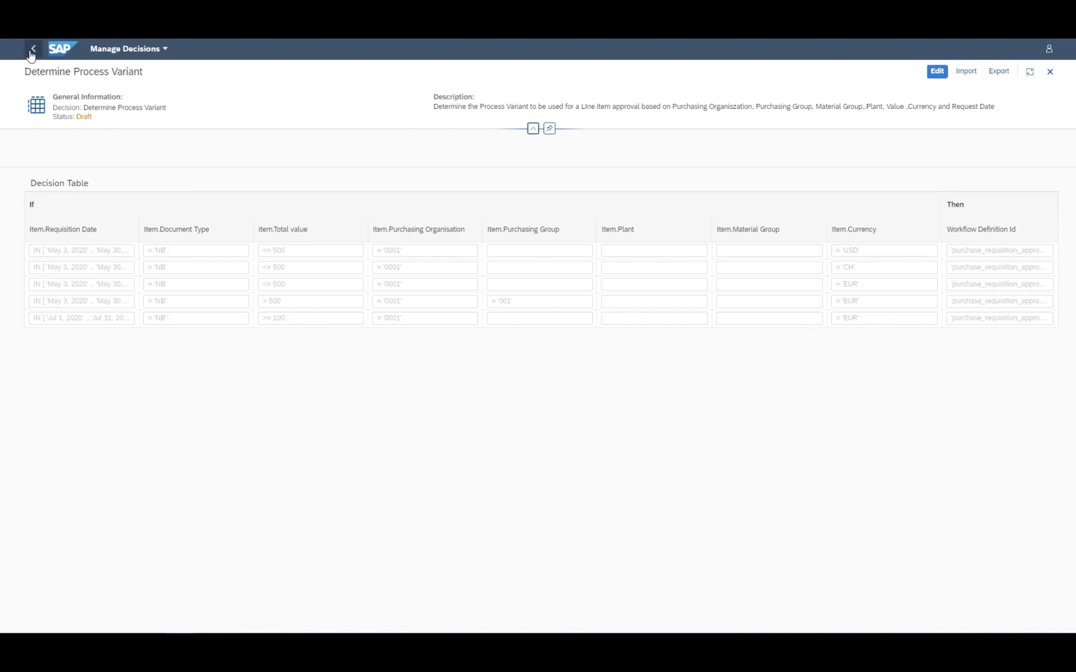
pyautogui.click(32, 48)
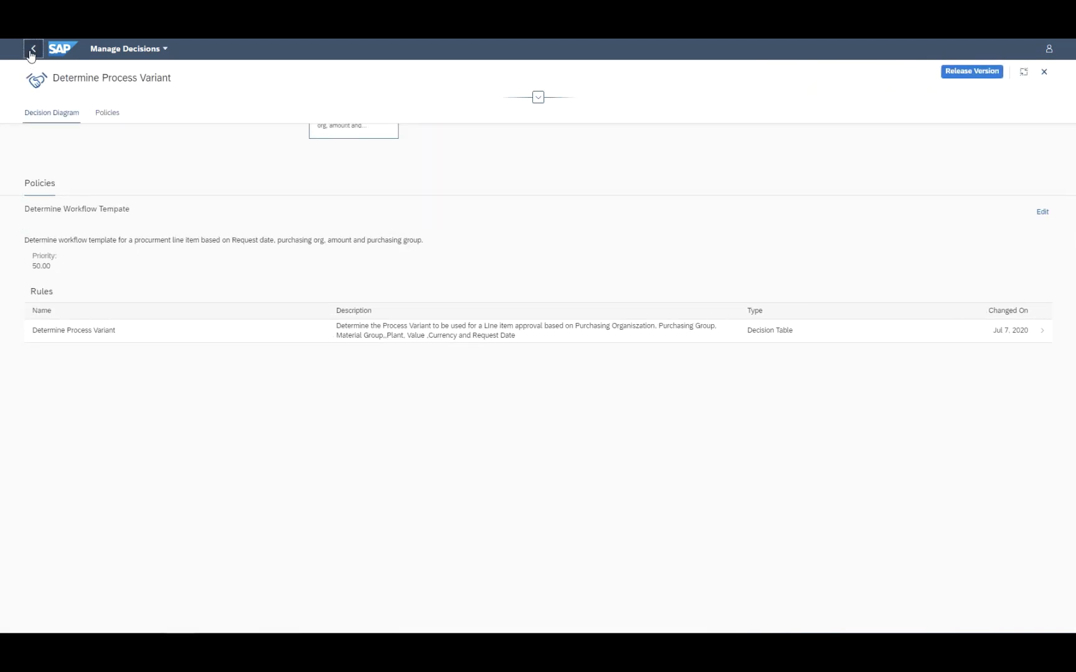
pyautogui.click(33, 48)
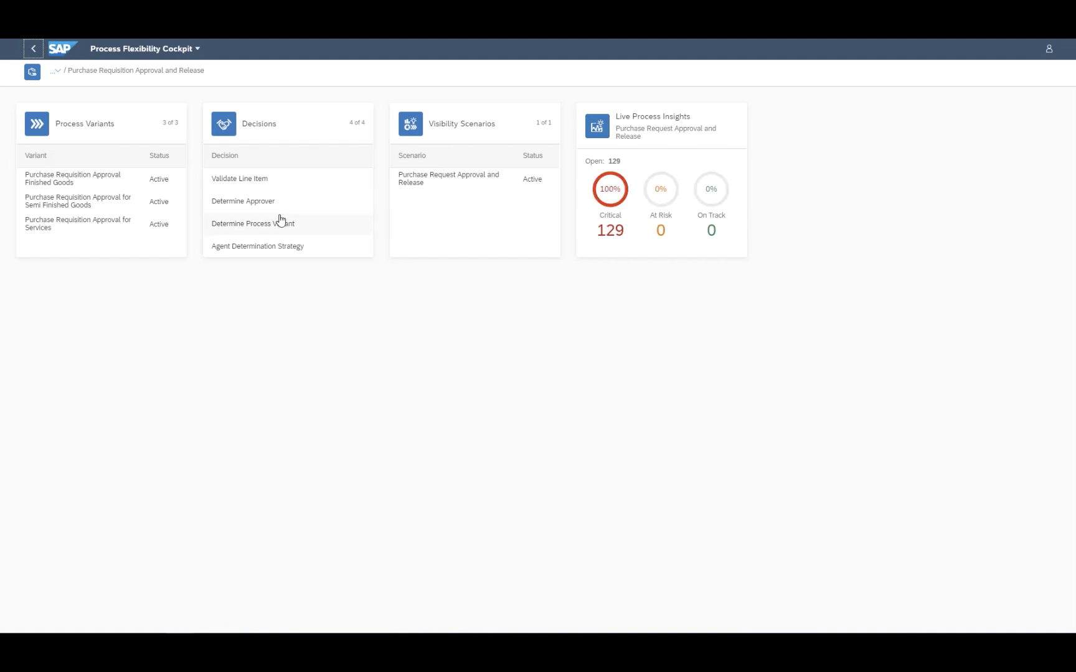
pyautogui.click(242, 201)
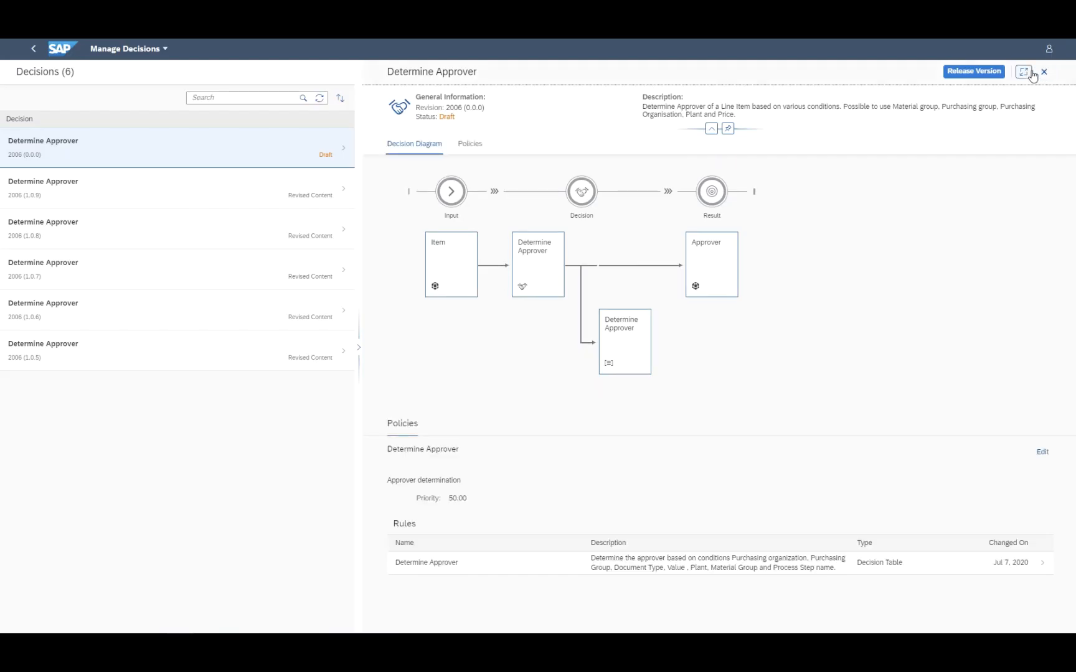
pyautogui.click(1023, 72)
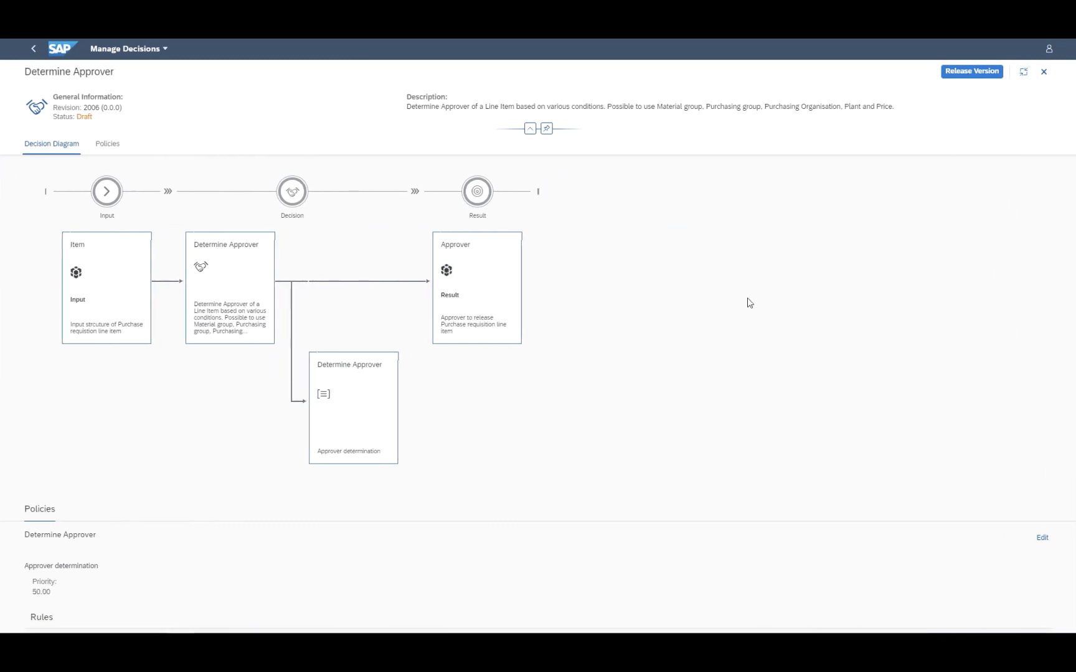
pyautogui.scroll(-3)
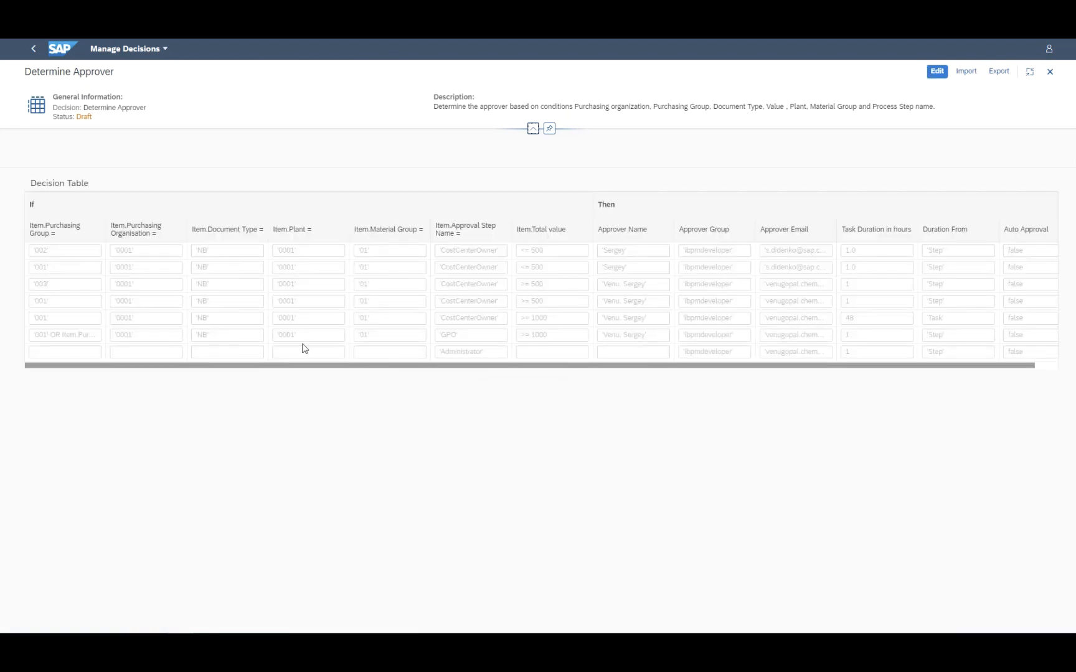
pyautogui.moveTo(231, 103)
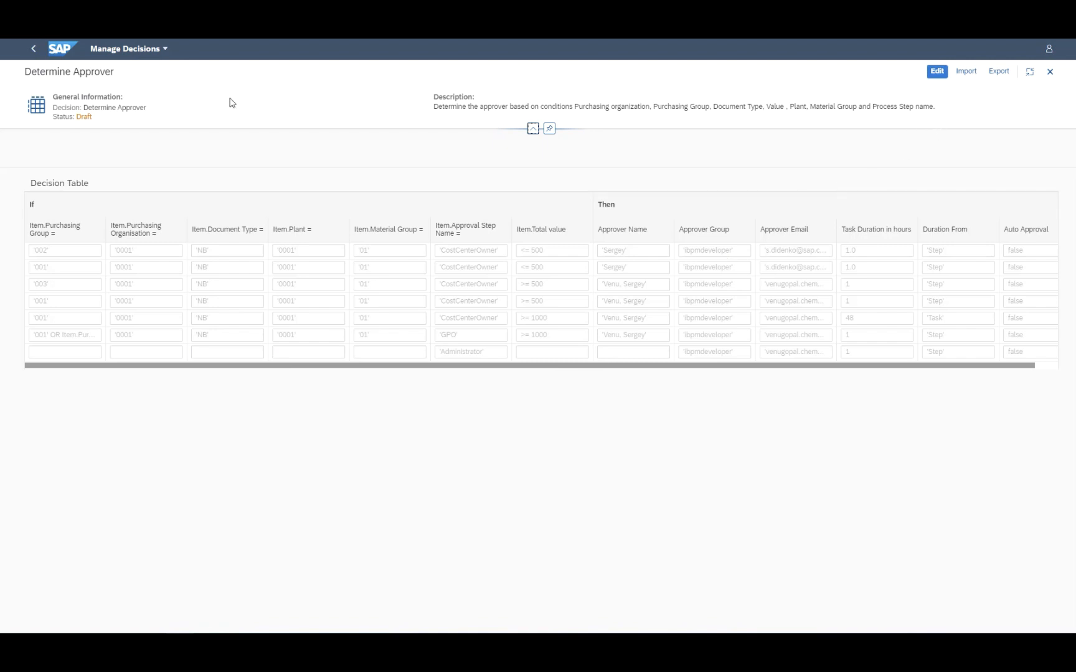
pyautogui.click(33, 48)
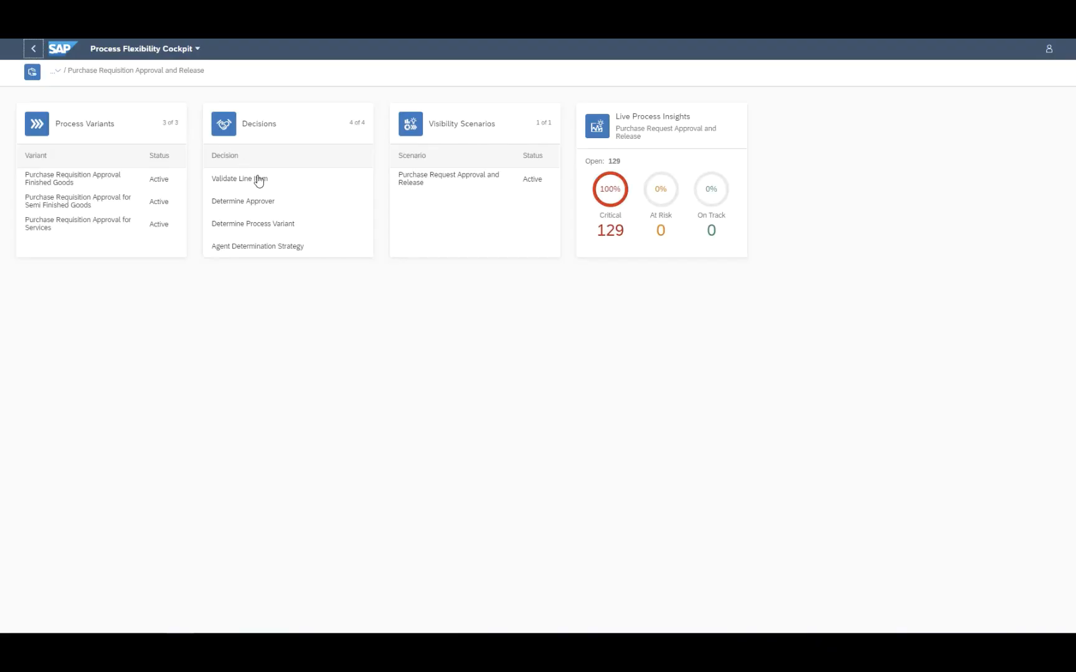
pyautogui.click(239, 179)
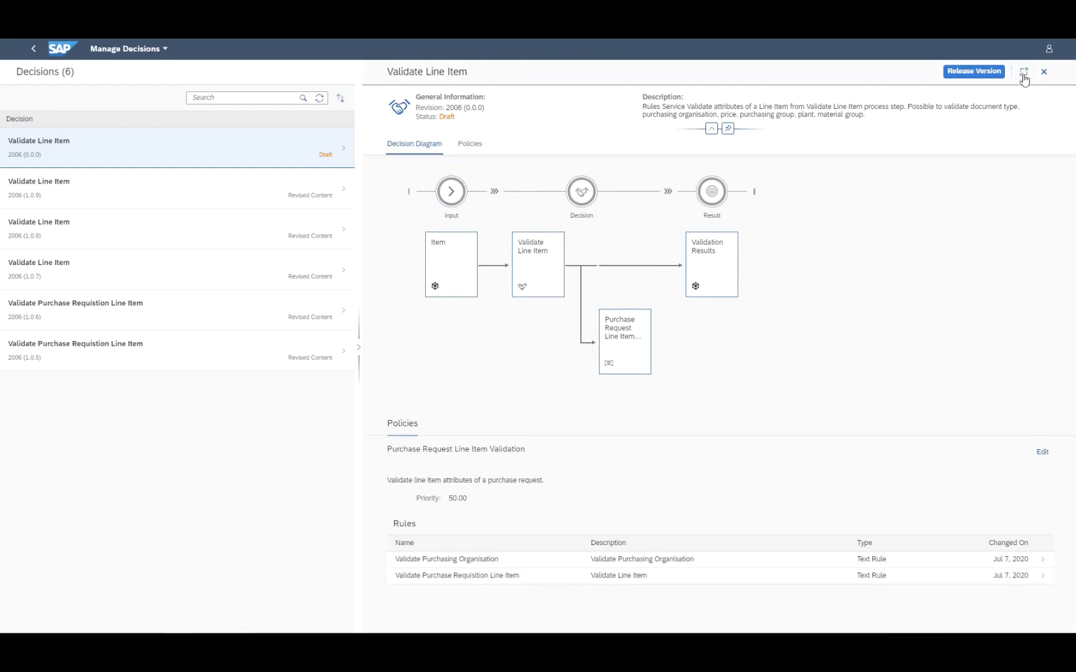
pyautogui.click(1023, 72)
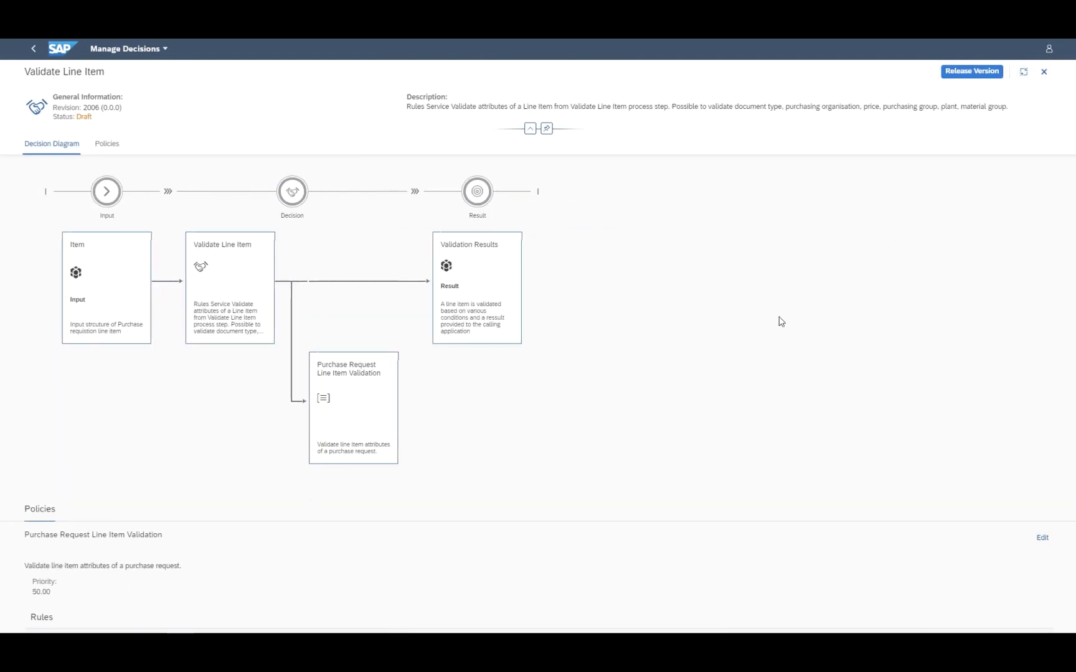
pyautogui.scroll(-3)
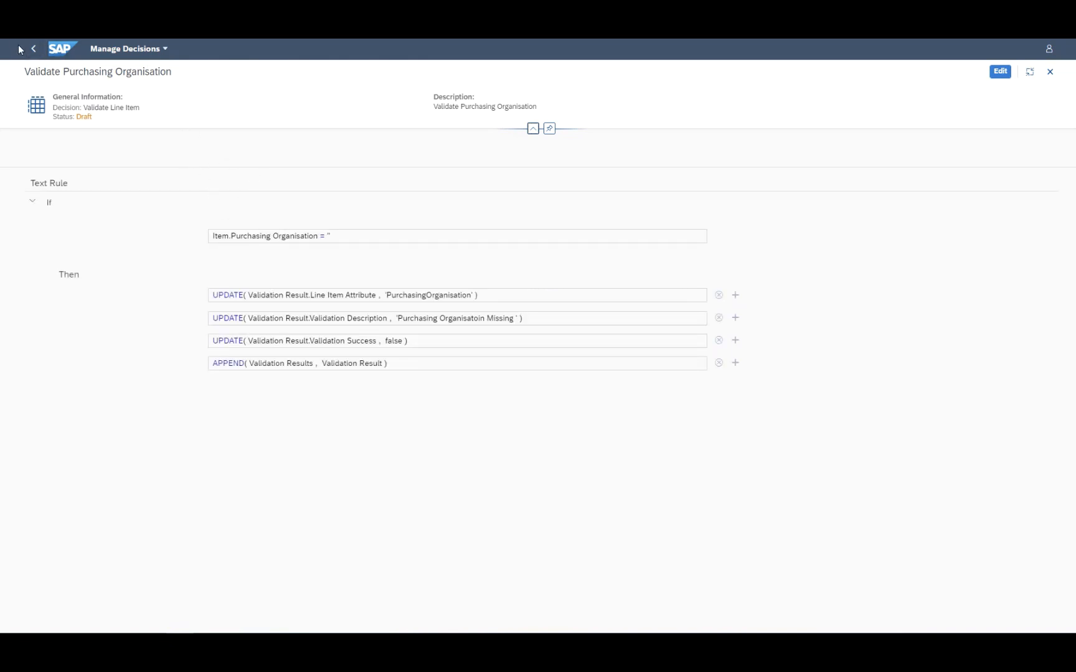
pyautogui.click(33, 48)
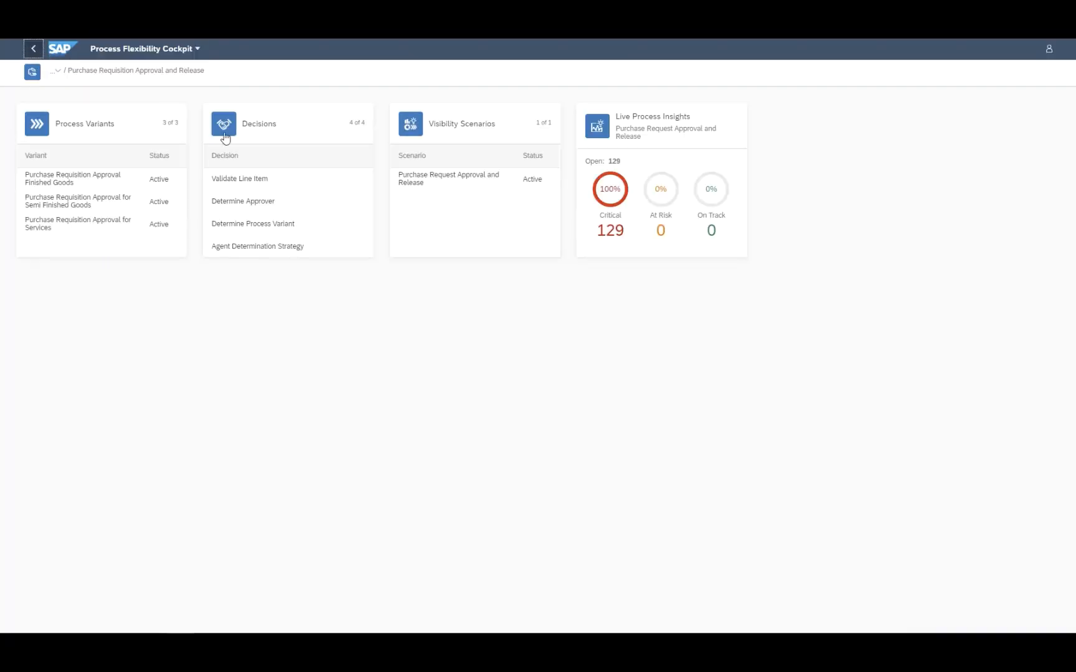
pyautogui.moveTo(660, 135)
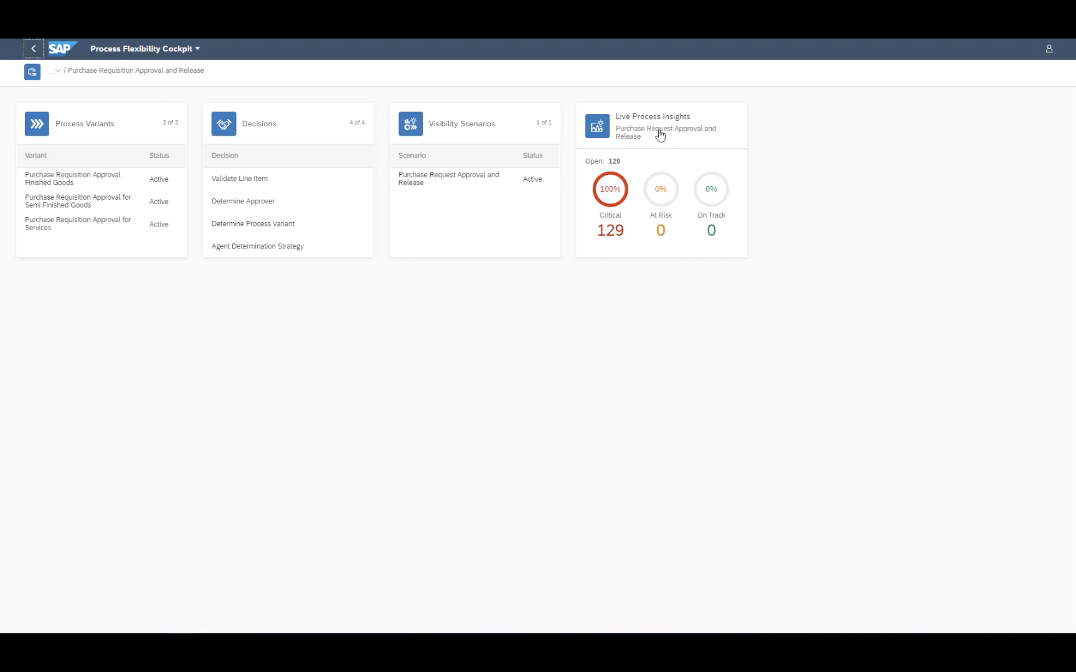
# In Live Process Insights, review critical line item MOUSE_GCM and its process path
pyautogui.click(661, 127)
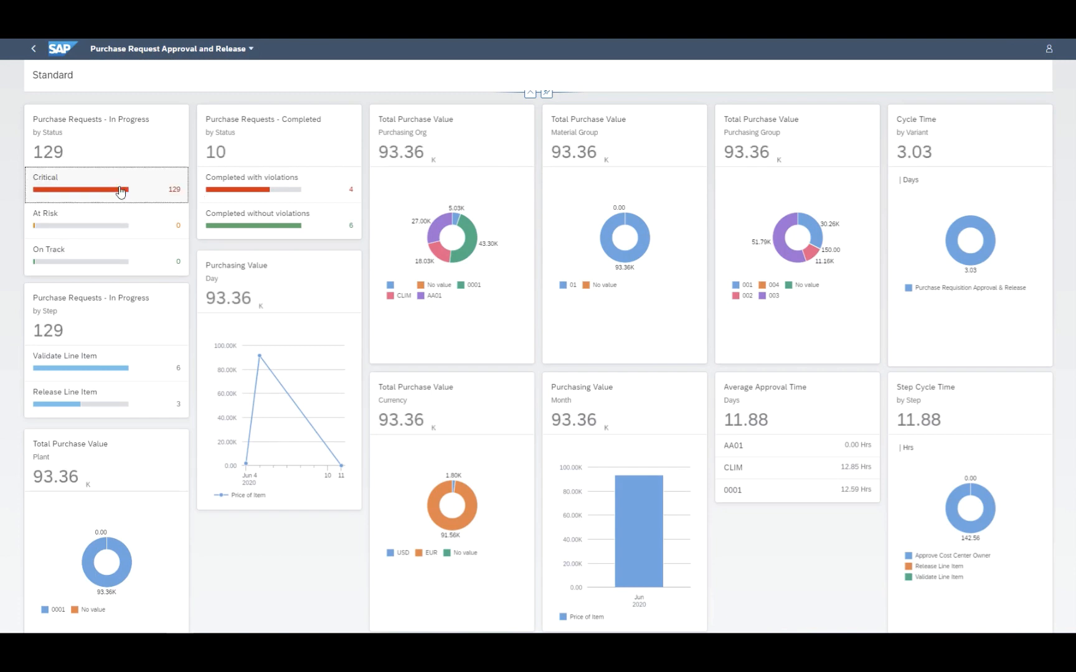
pyautogui.moveTo(157, 195)
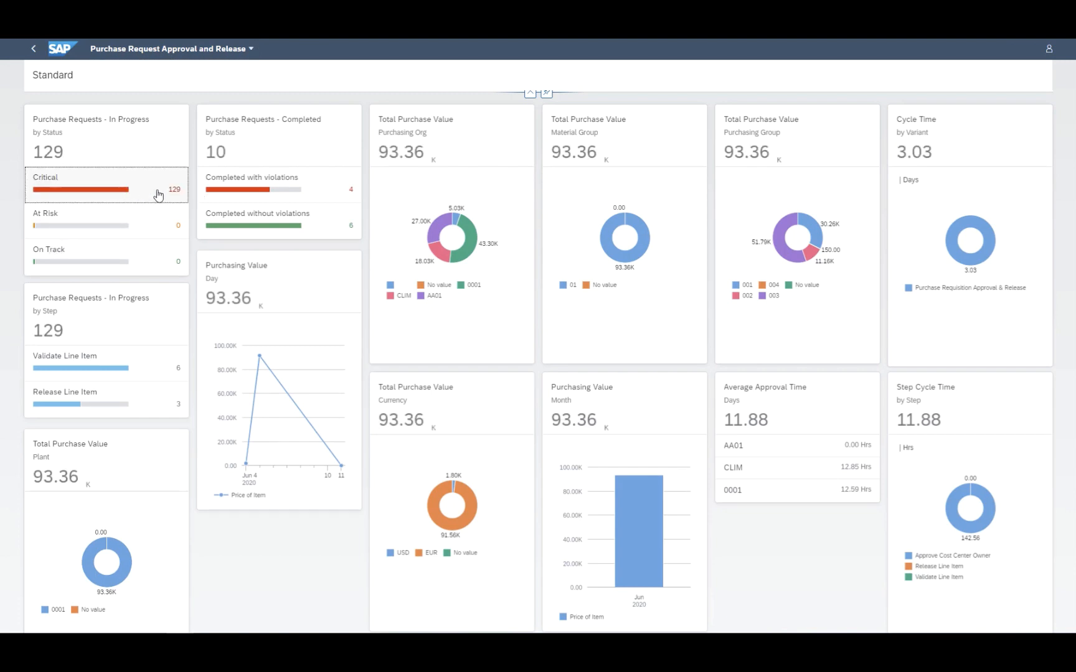
pyautogui.click(106, 189)
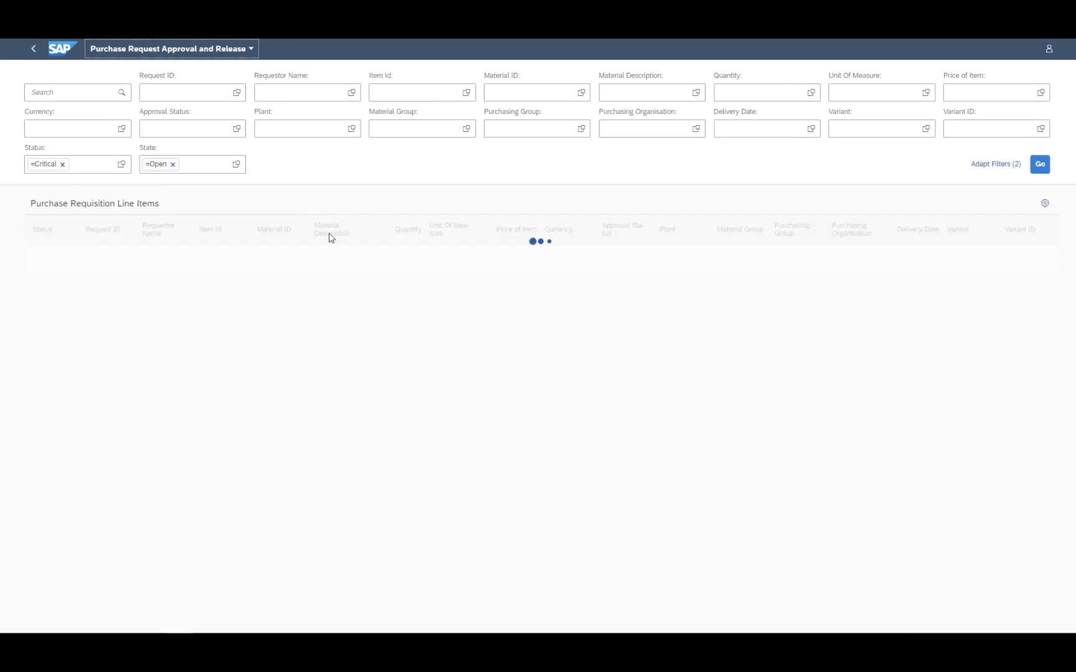
pyautogui.click(1040, 163)
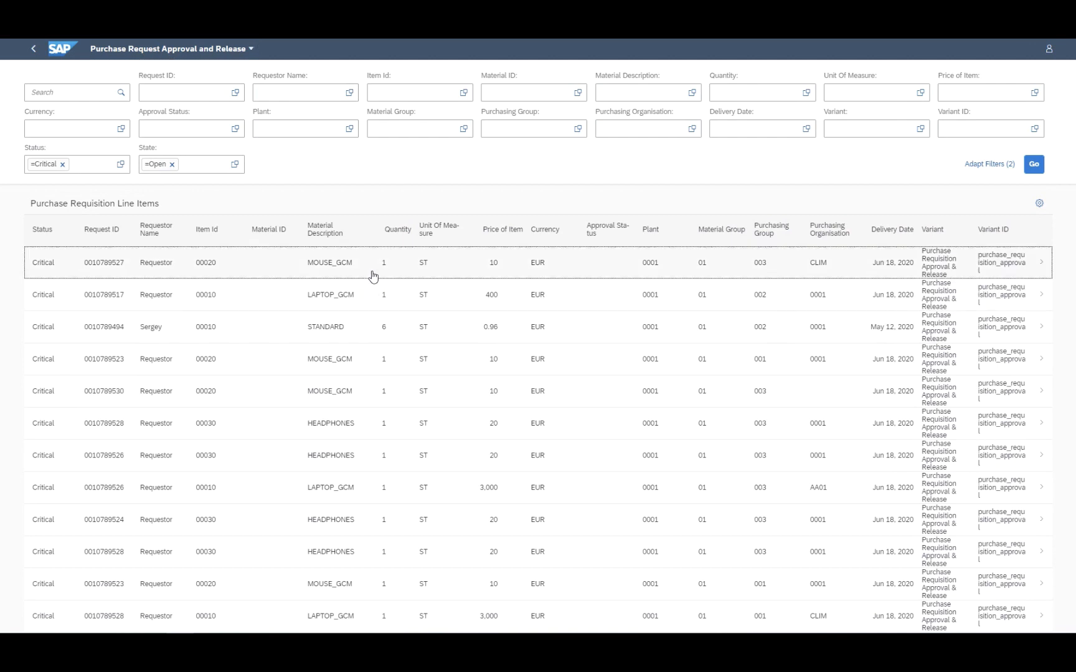
pyautogui.click(374, 262)
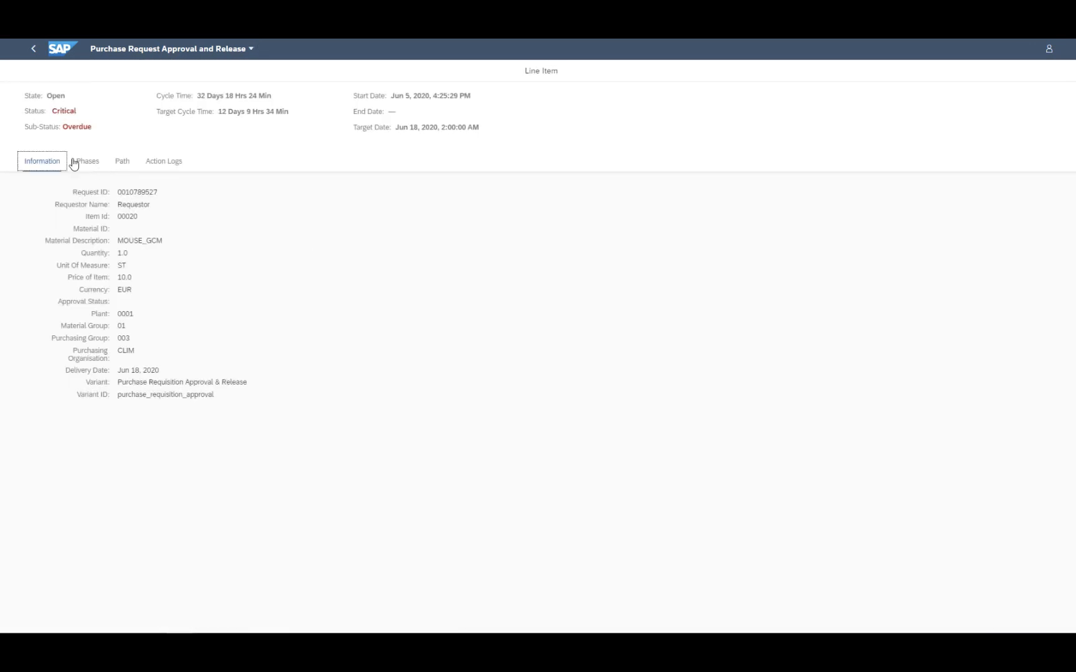
pyautogui.click(122, 161)
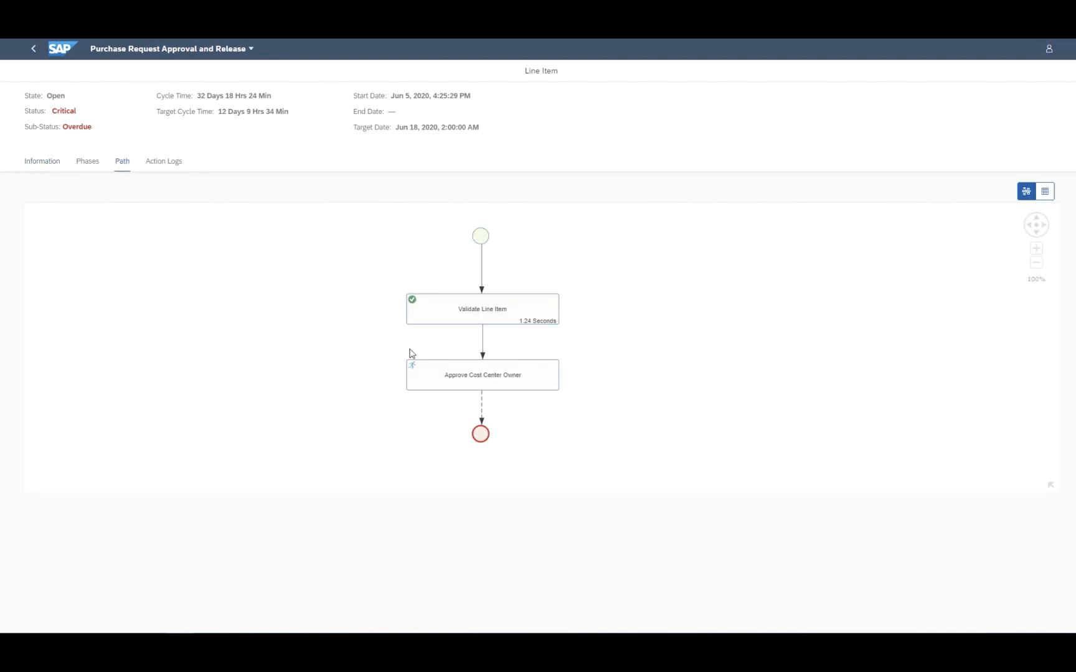
pyautogui.click(32, 48)
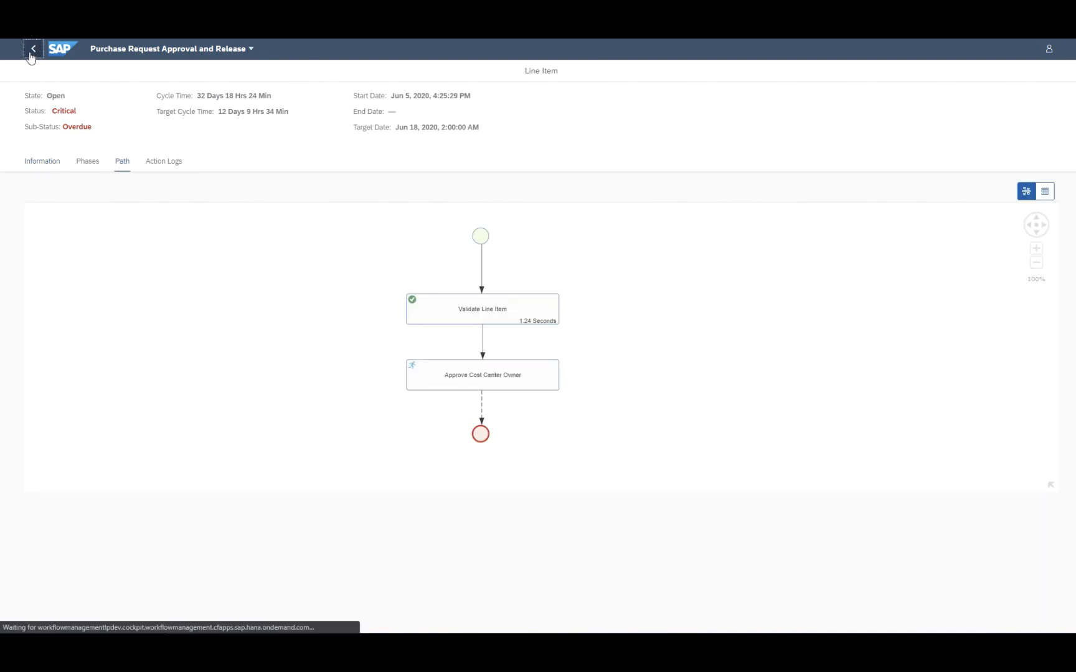
# Review a LAPTOP_GCM line item for purchasing organisation AA01 and its process path
pyautogui.click(32, 48)
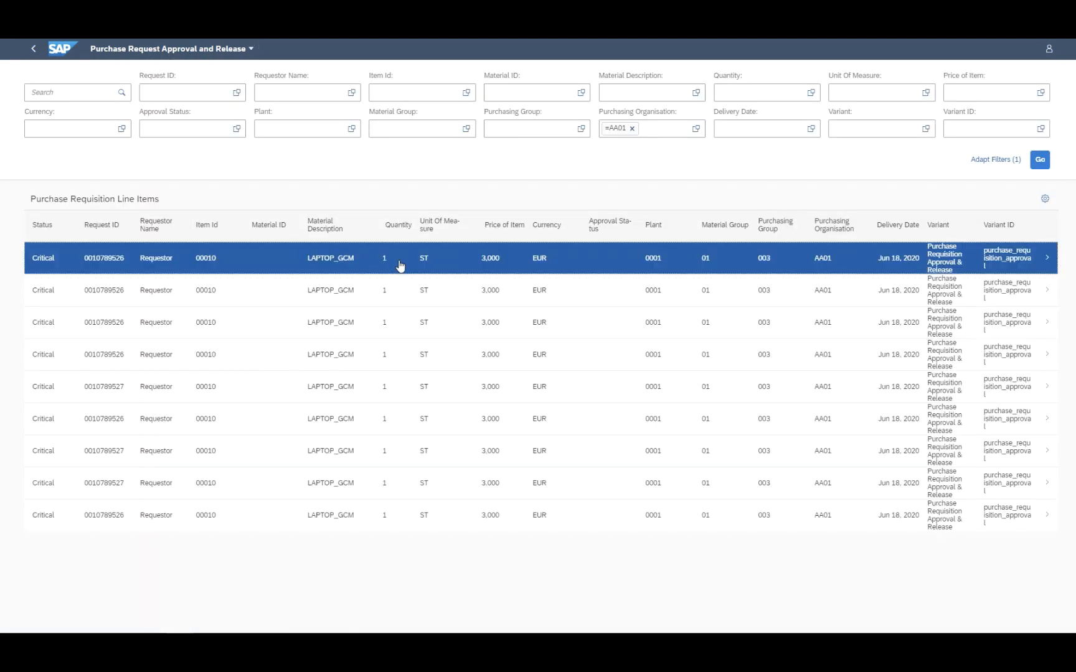
pyautogui.click(400, 258)
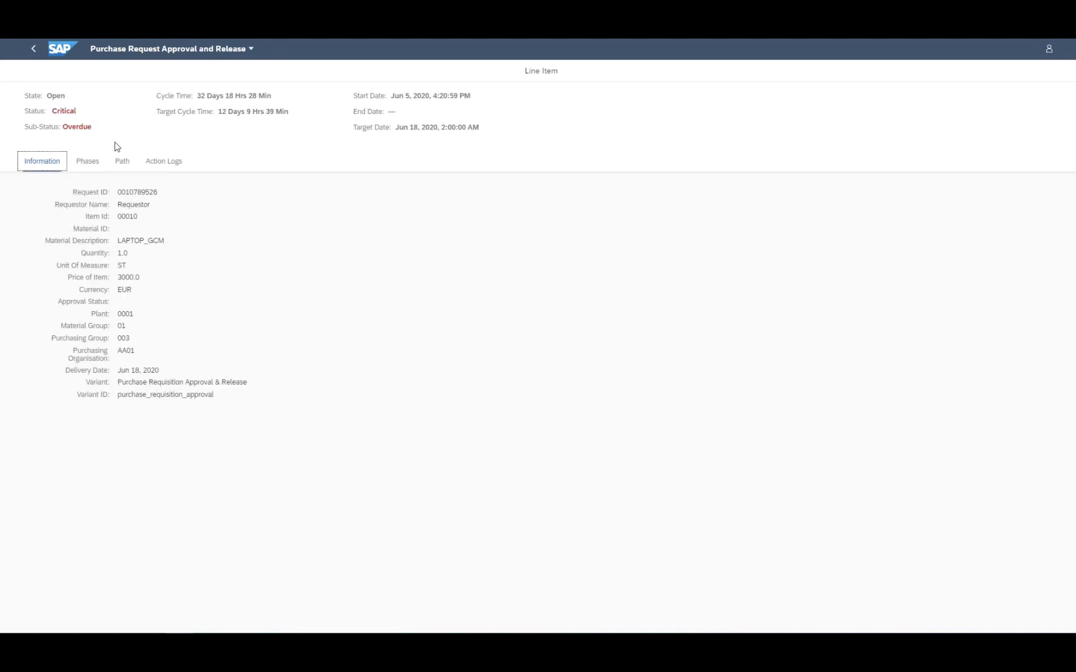
pyautogui.click(122, 160)
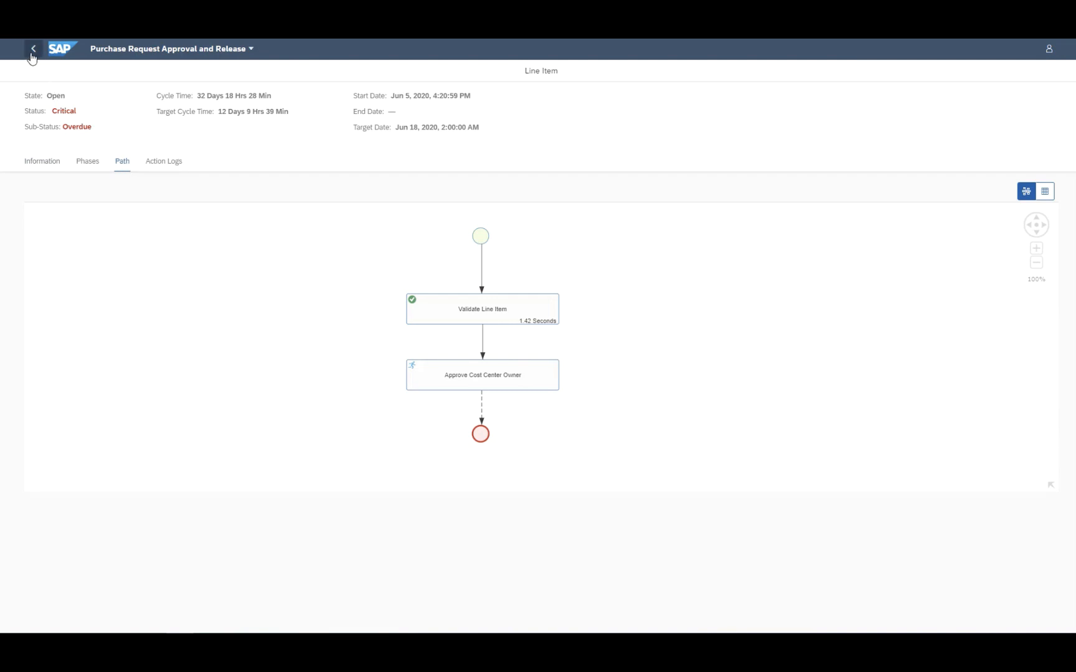
pyautogui.click(33, 49)
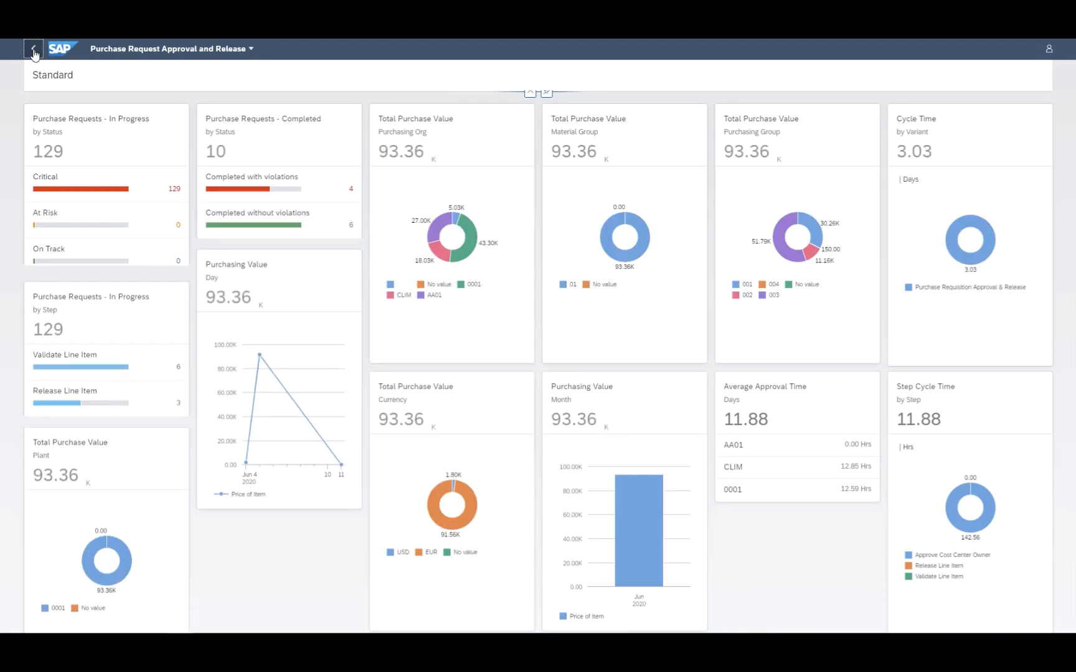
# Review the visibility scenario's processes, status definitions and performance indicators, then return to live processes
pyautogui.click(33, 49)
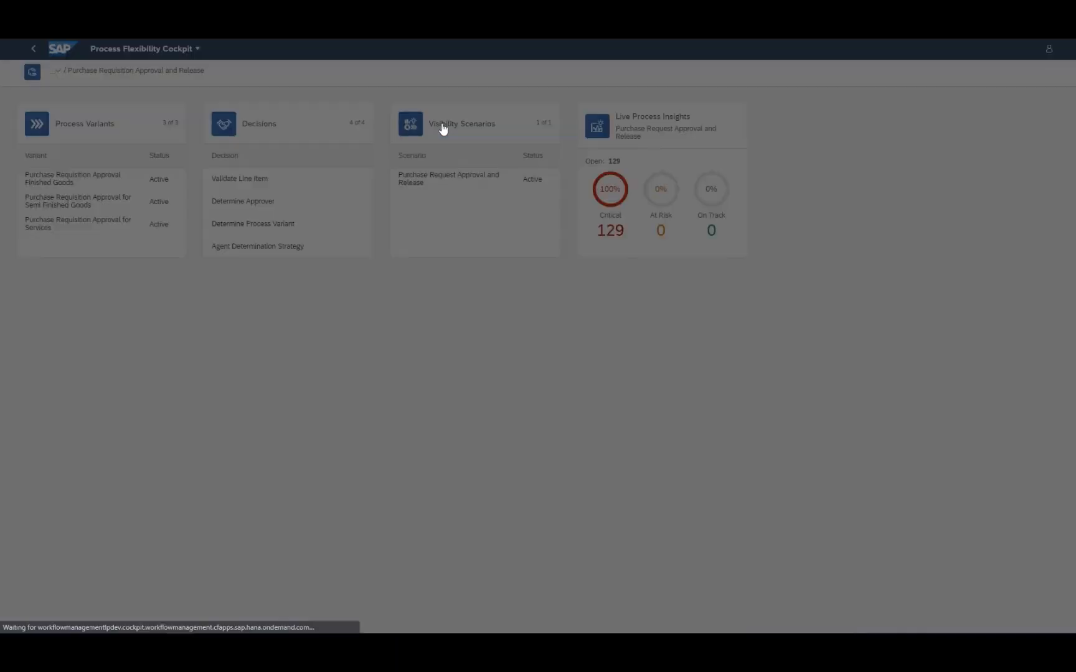
pyautogui.click(461, 123)
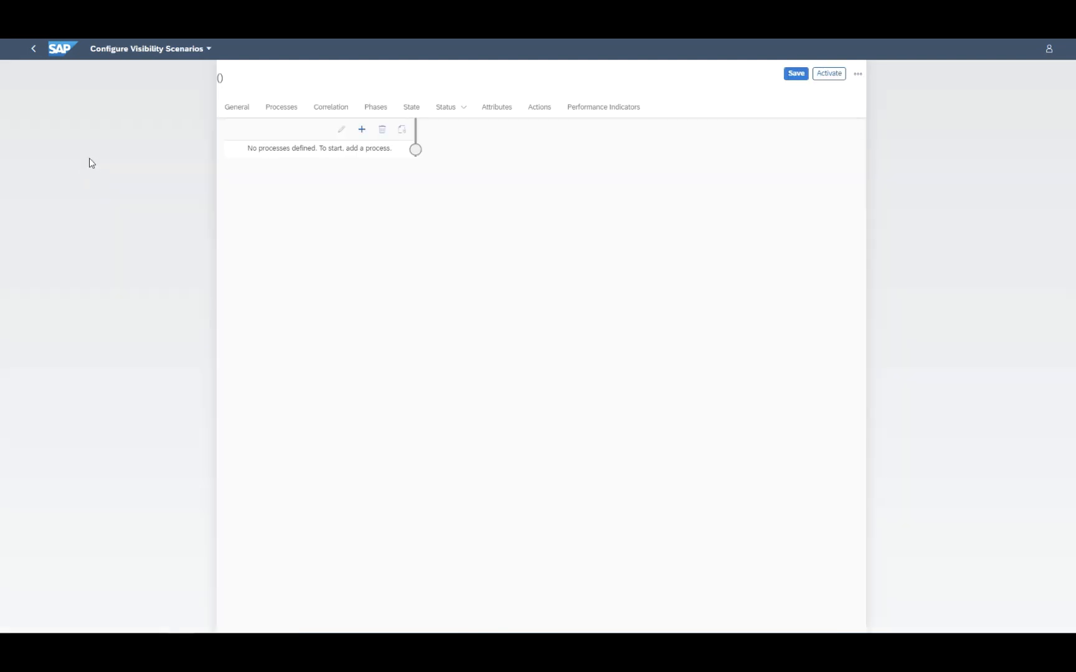
pyautogui.click(362, 129)
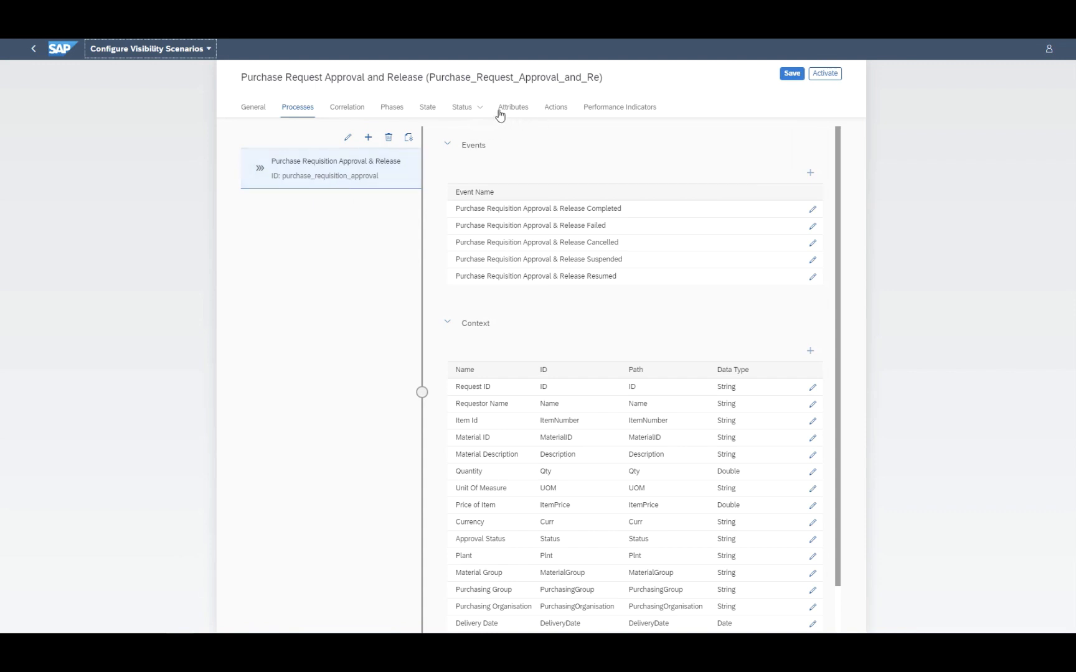
pyautogui.click(461, 107)
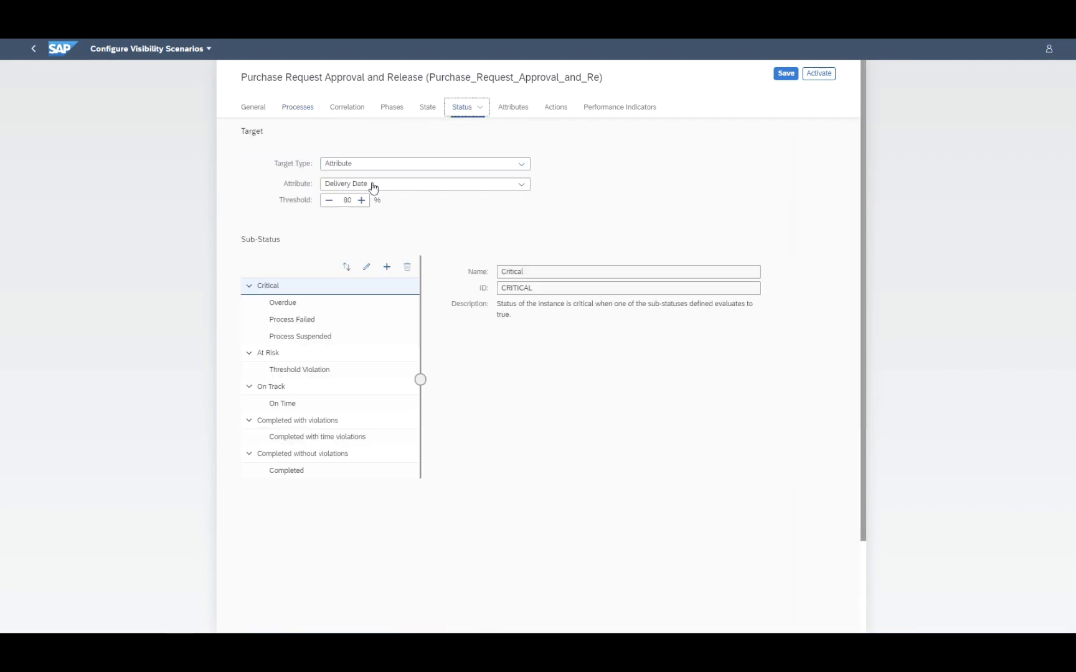
pyautogui.click(619, 108)
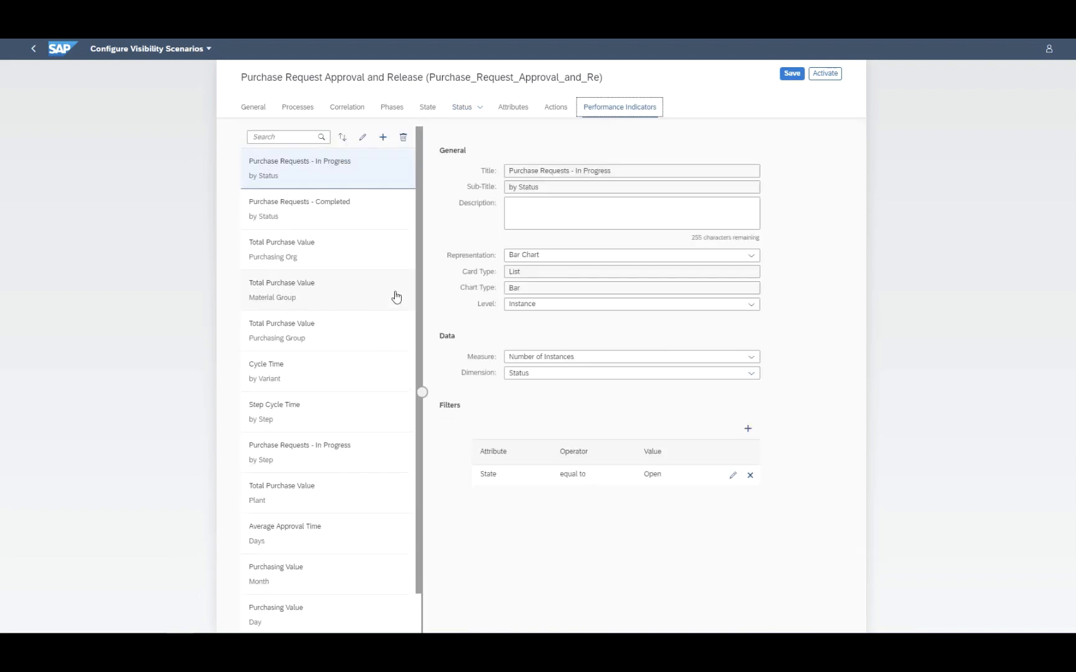
pyautogui.moveTo(32, 48)
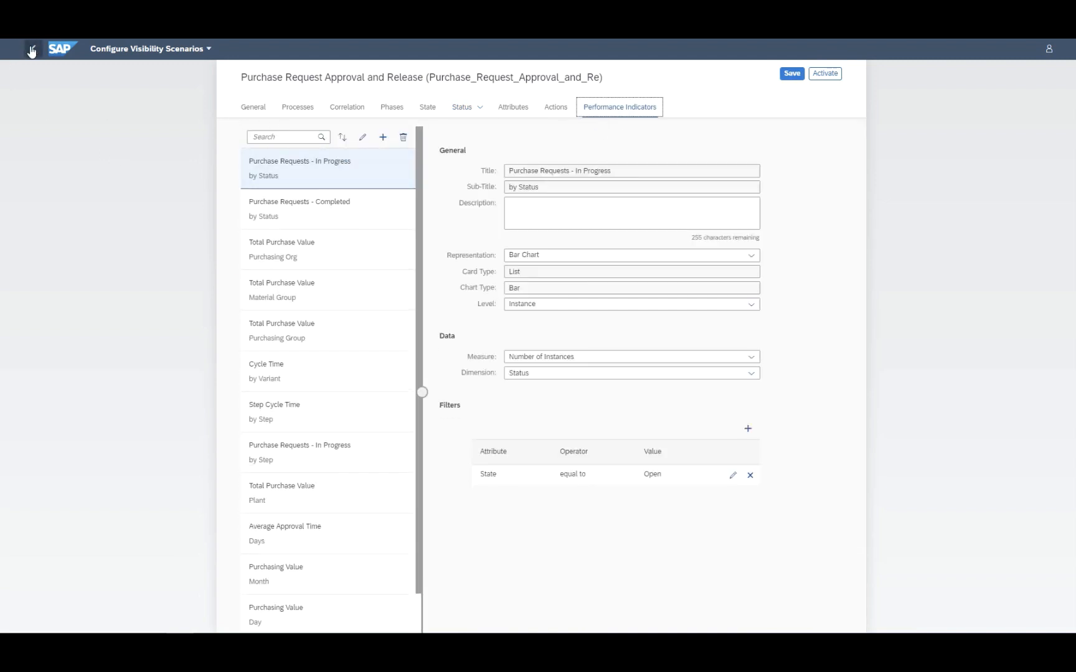
pyautogui.click(31, 48)
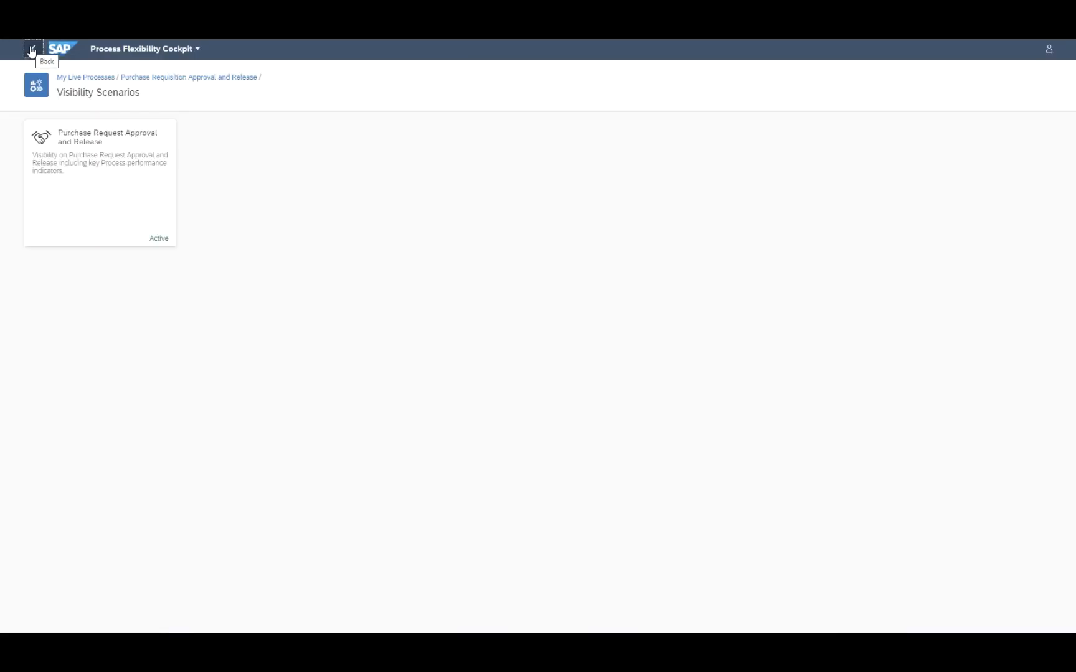
pyautogui.click(33, 49)
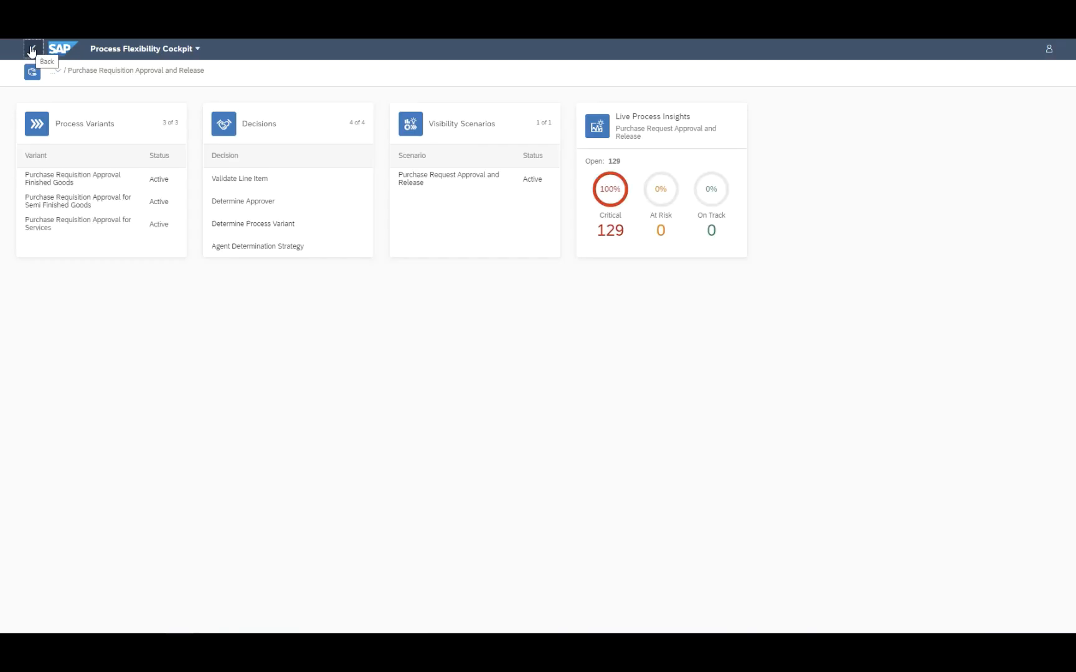
pyautogui.click(32, 48)
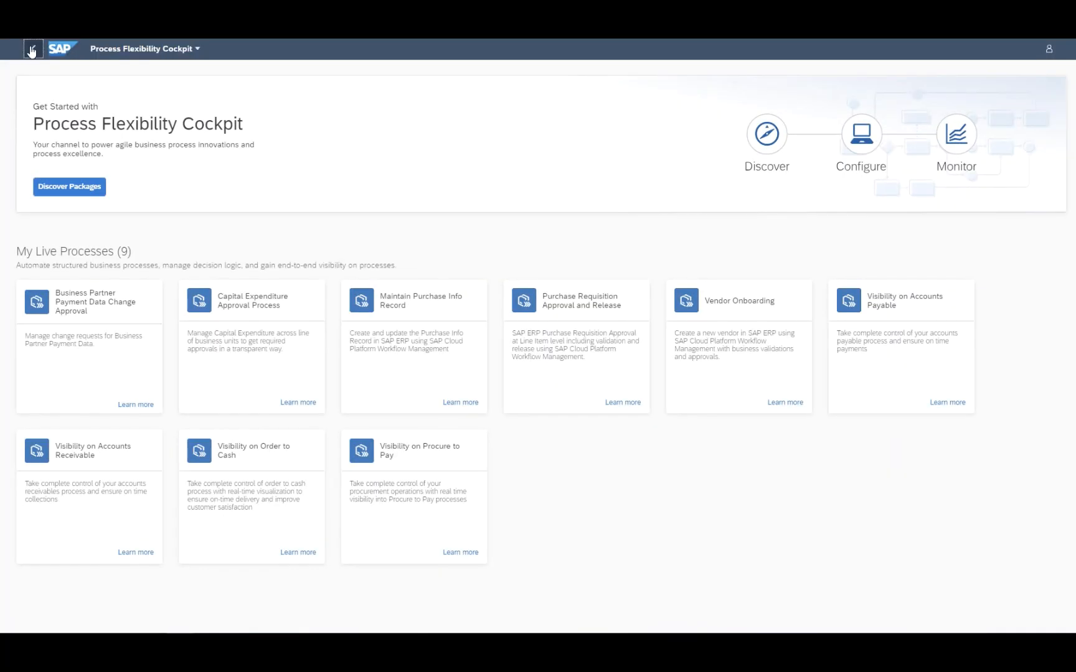
pyautogui.click(30, 49)
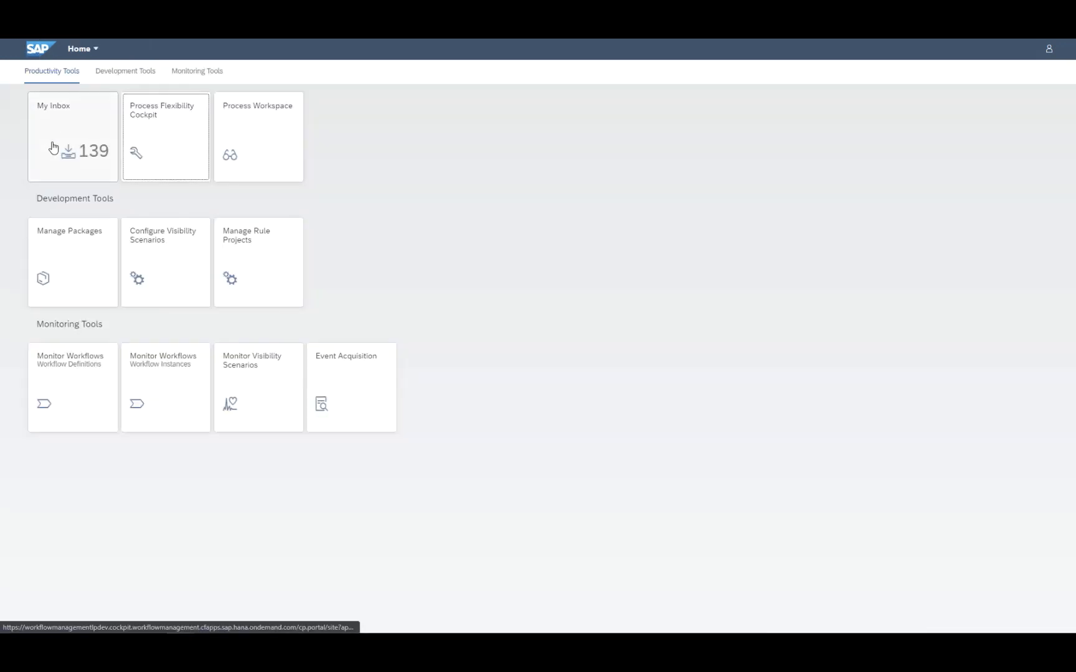
pyautogui.click(72, 137)
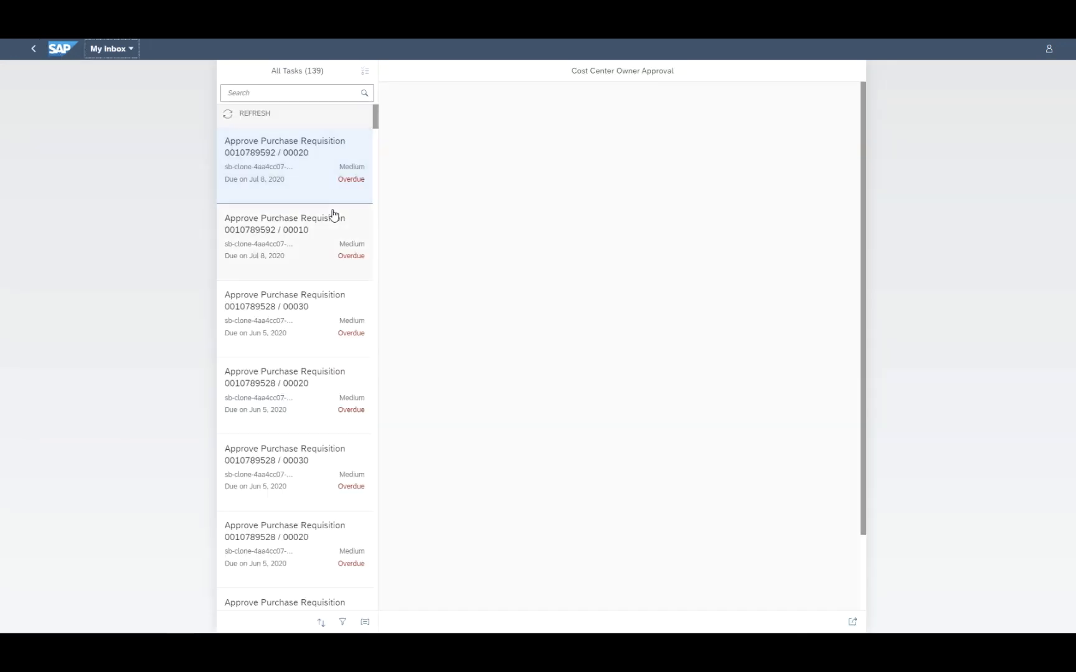
pyautogui.click(284, 147)
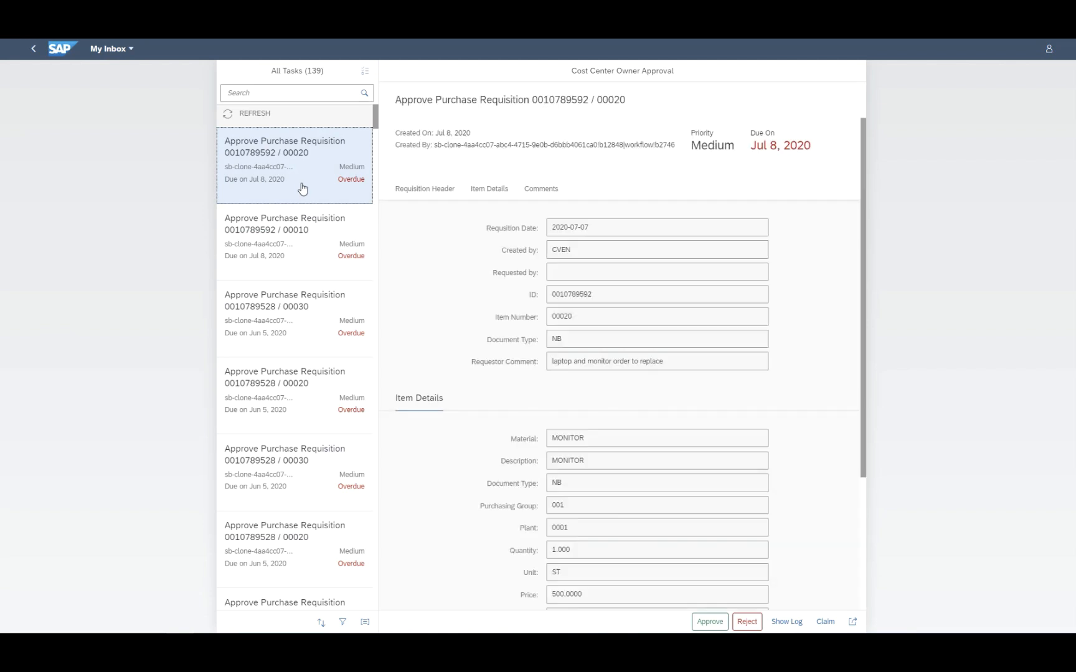
pyautogui.click(489, 129)
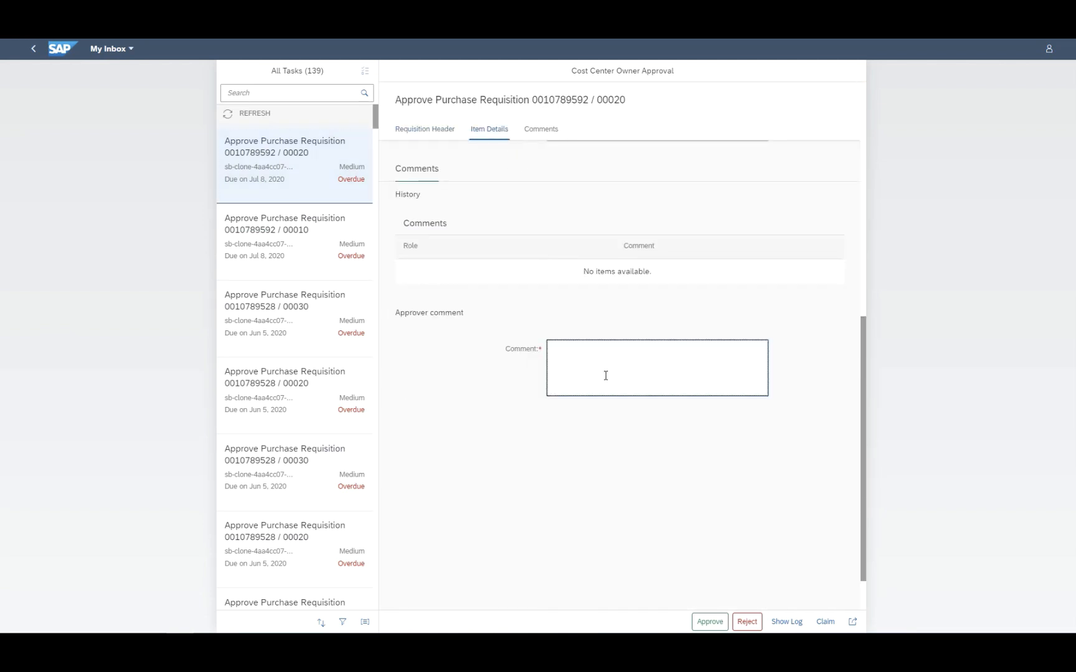
pyautogui.write('Approved')
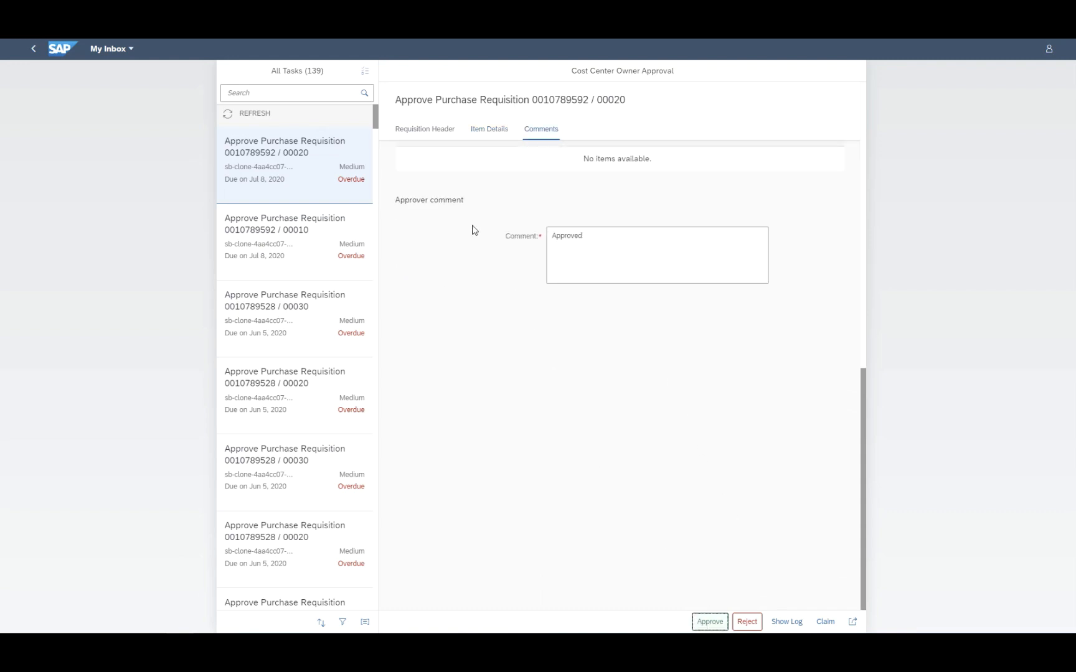
pyautogui.click(710, 621)
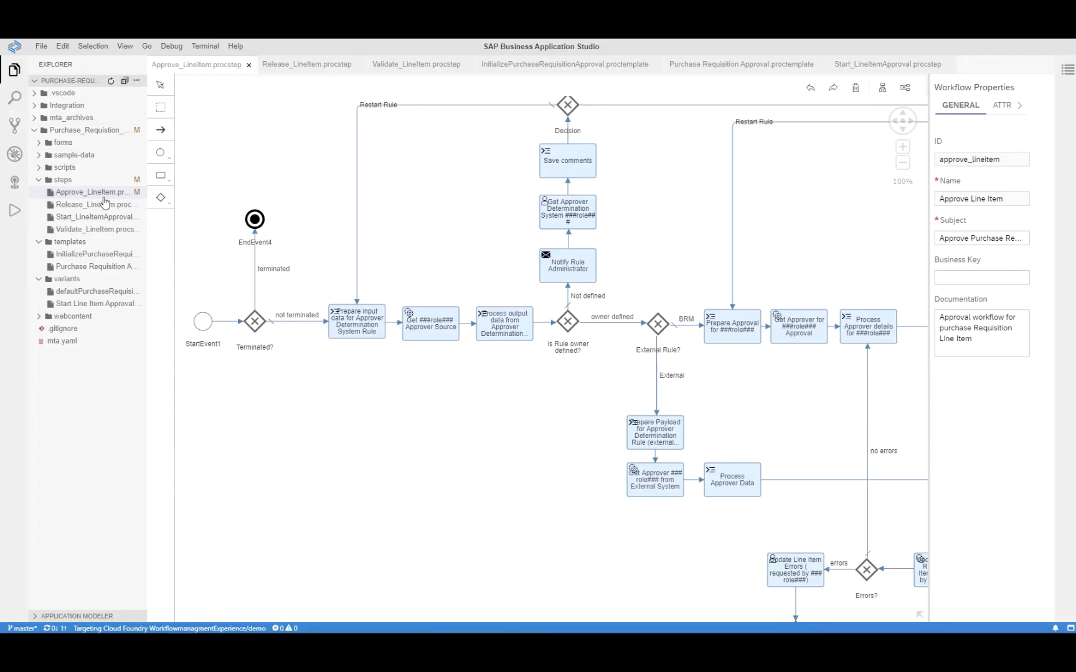
# Inspect the Approve_LineItem diagram, Validate Line Item task properties and the Release Line Item task
pyautogui.click(95, 192)
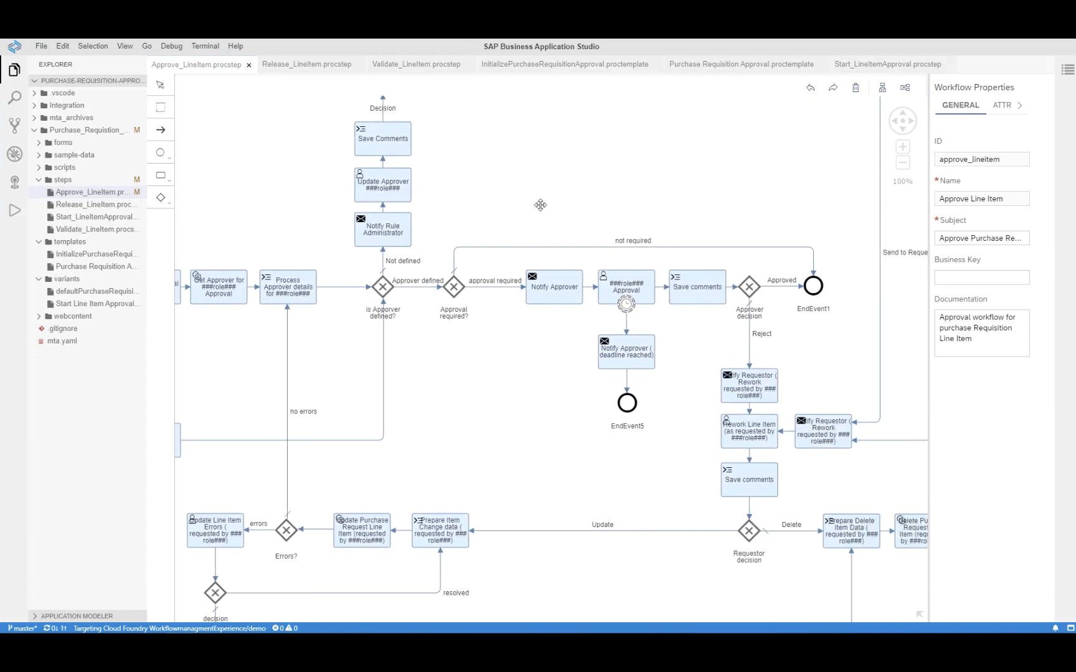
pyautogui.scroll(-3)
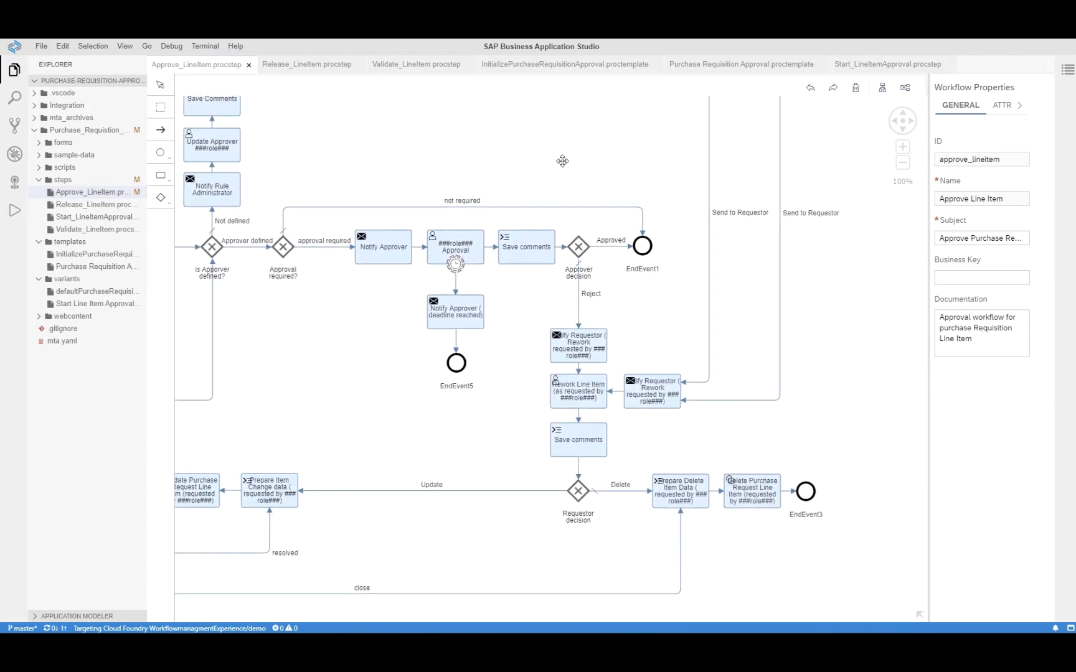
pyautogui.moveTo(98, 218)
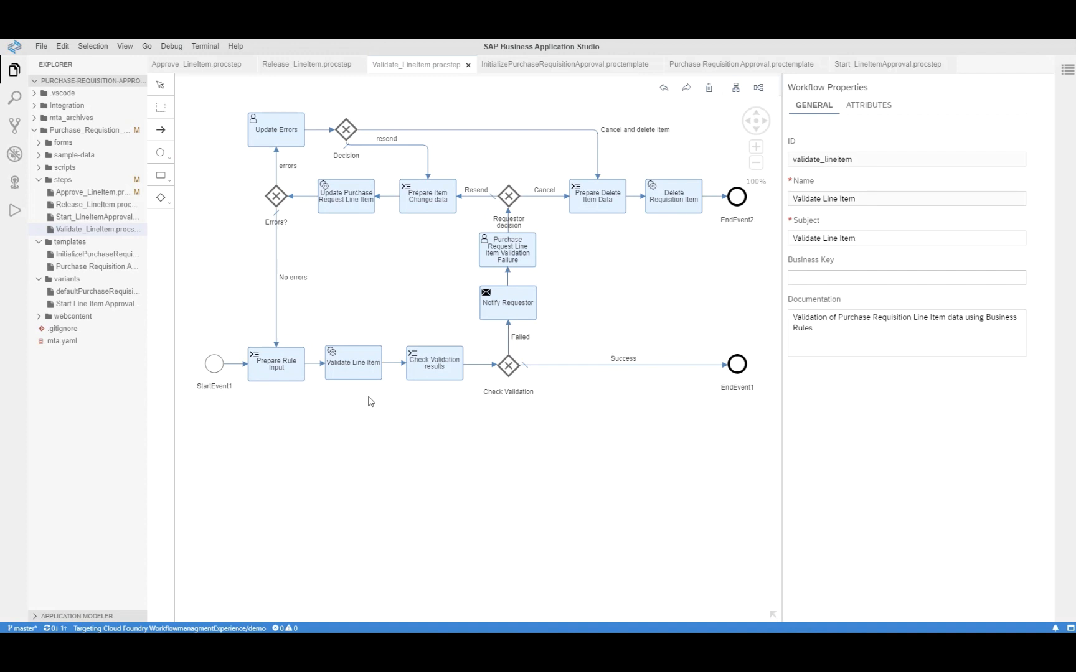
pyautogui.click(351, 363)
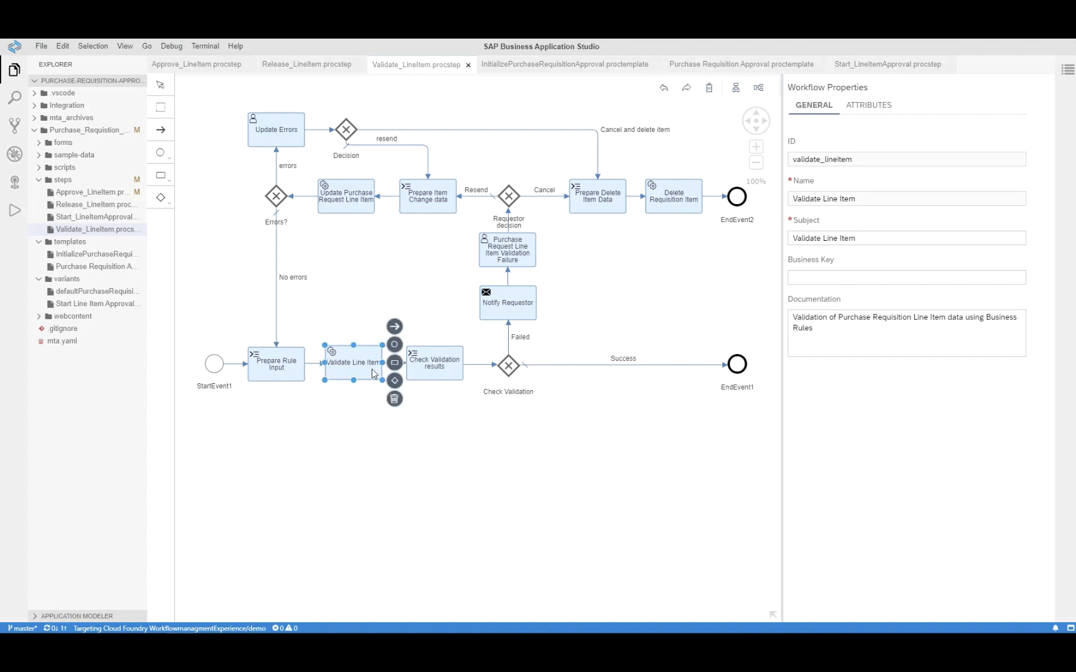
pyautogui.click(352, 362)
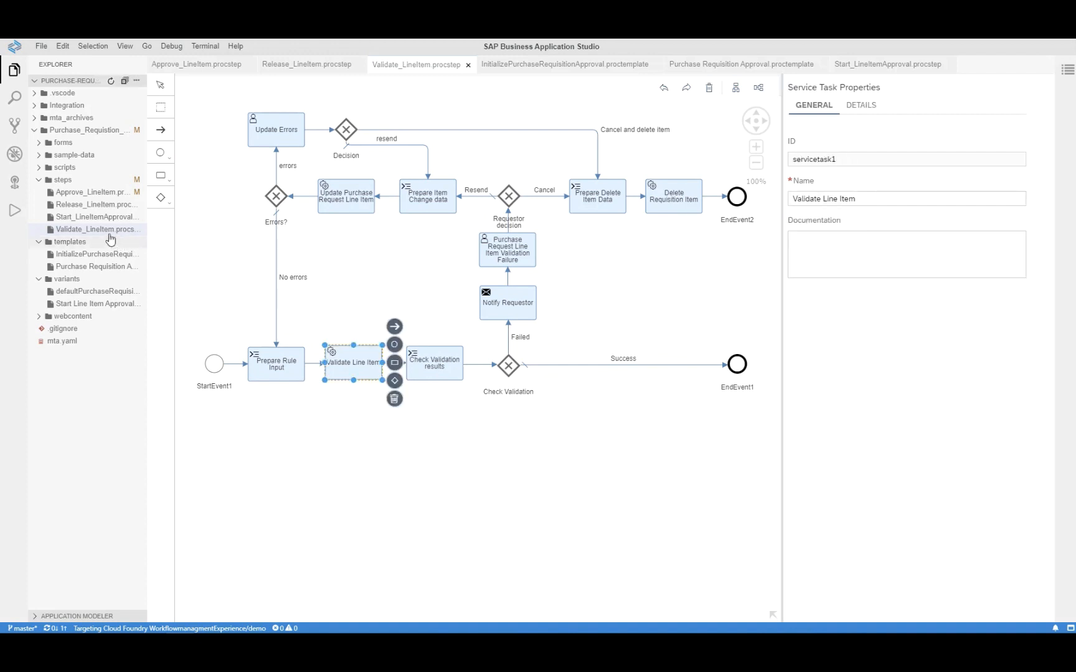
pyautogui.click(306, 63)
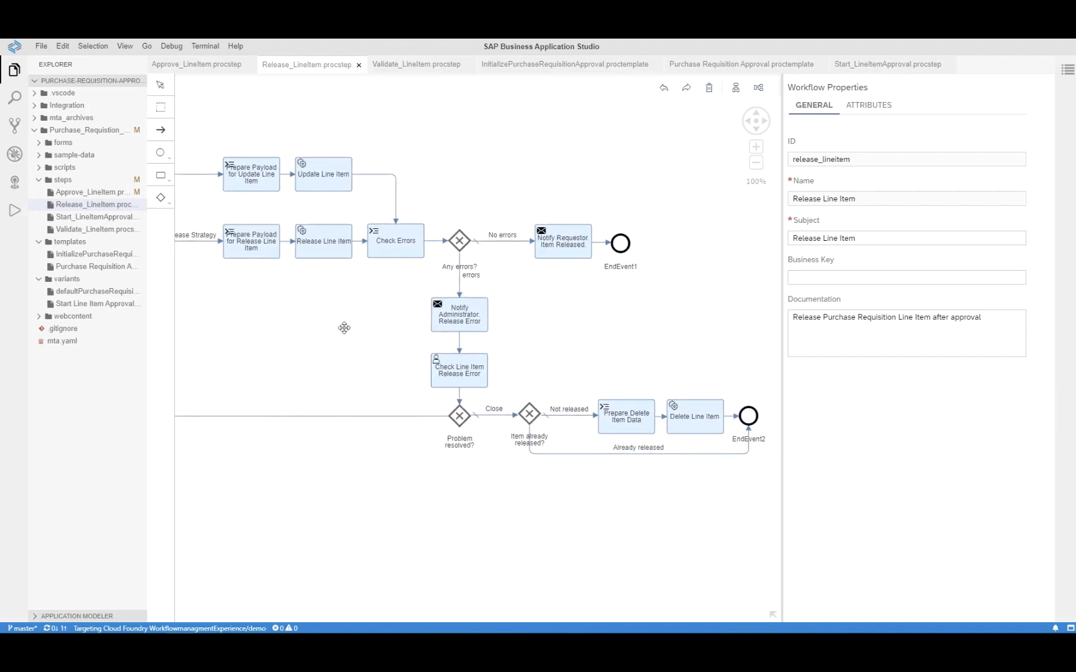
pyautogui.click(322, 240)
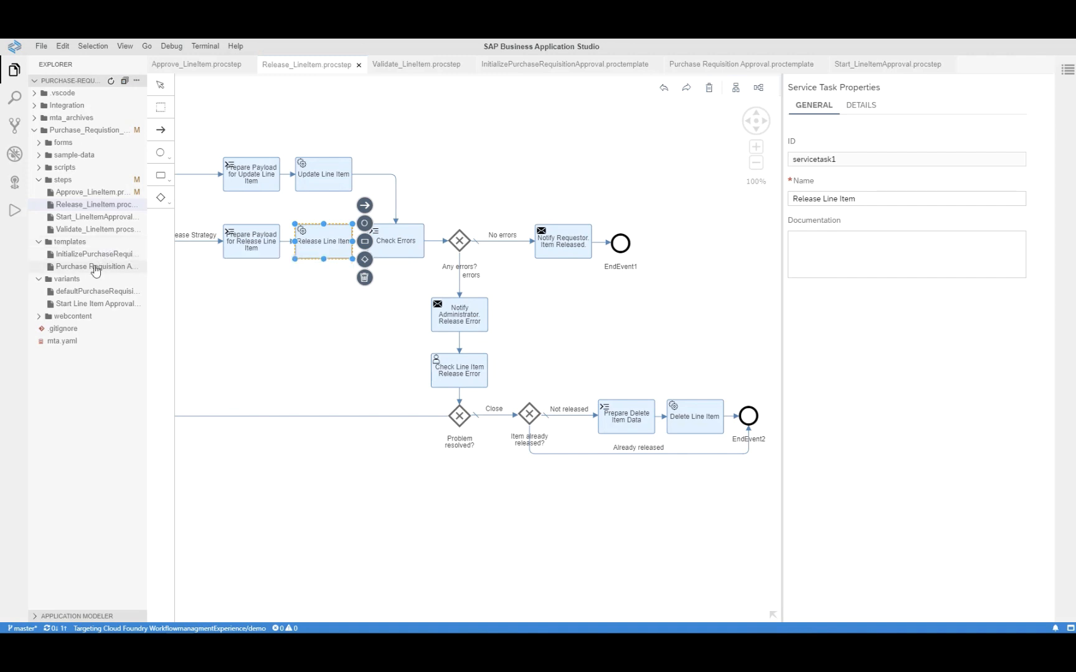
# Review the Purchase Requisition Approval template's process steps and open defaultPurchaseRequisitionApproval.procvariant
pyautogui.click(740, 63)
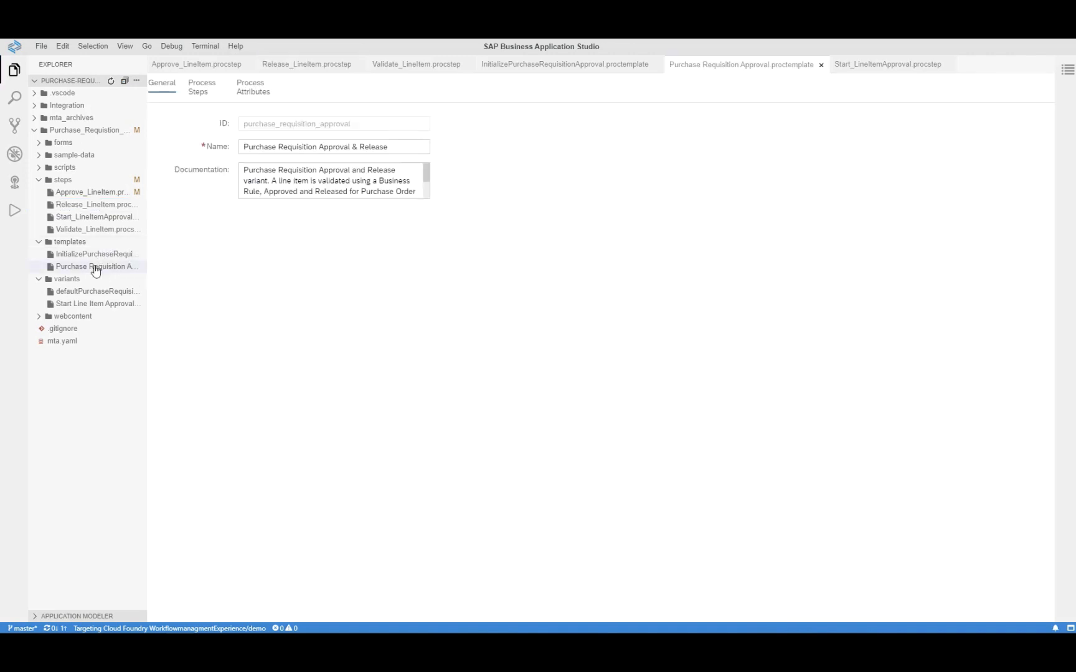
pyautogui.click(201, 88)
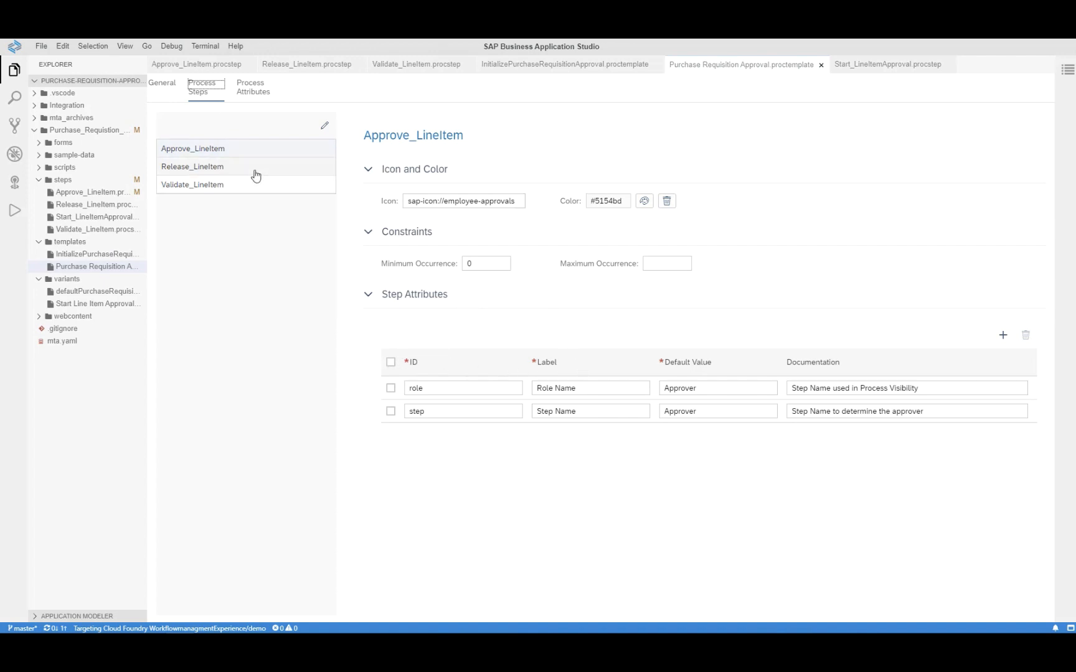
pyautogui.click(192, 167)
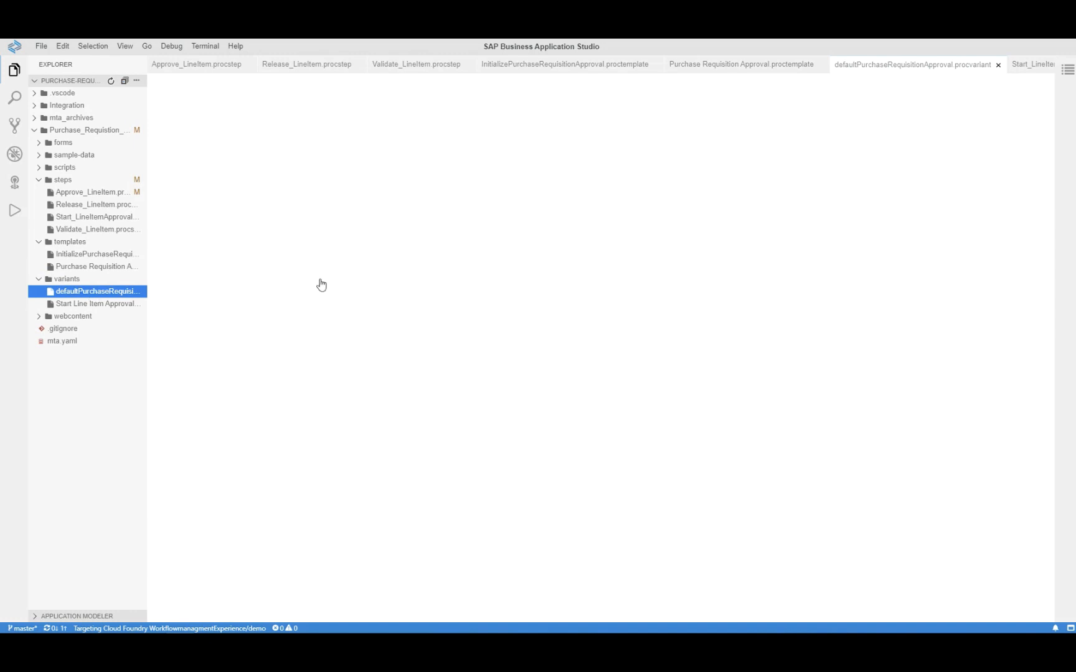
pyautogui.click(99, 290)
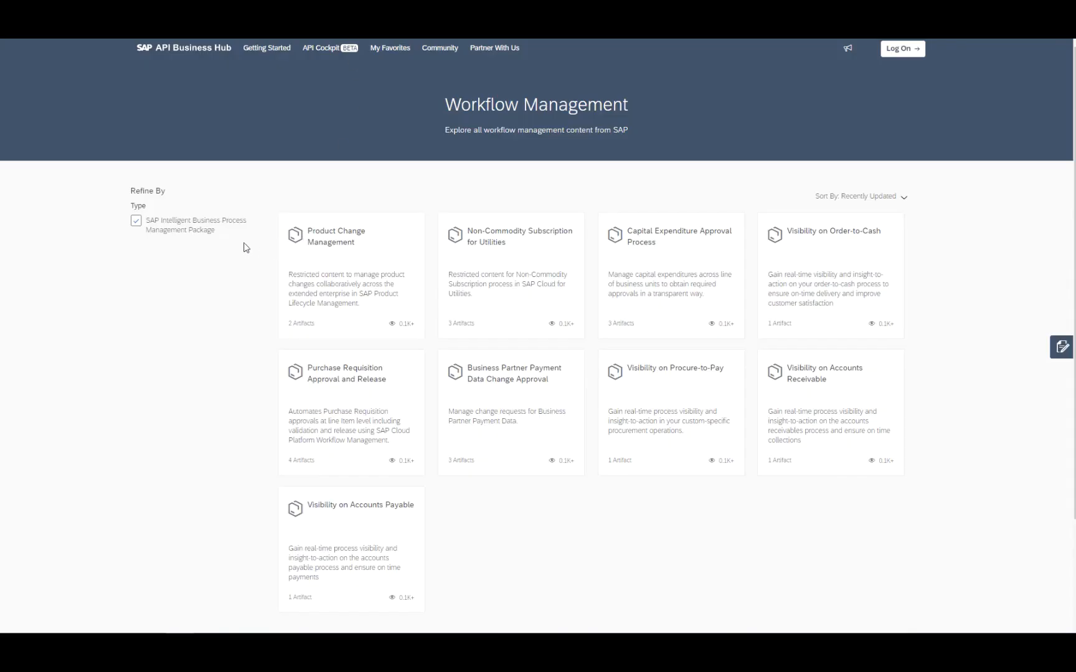
pyautogui.moveTo(356, 166)
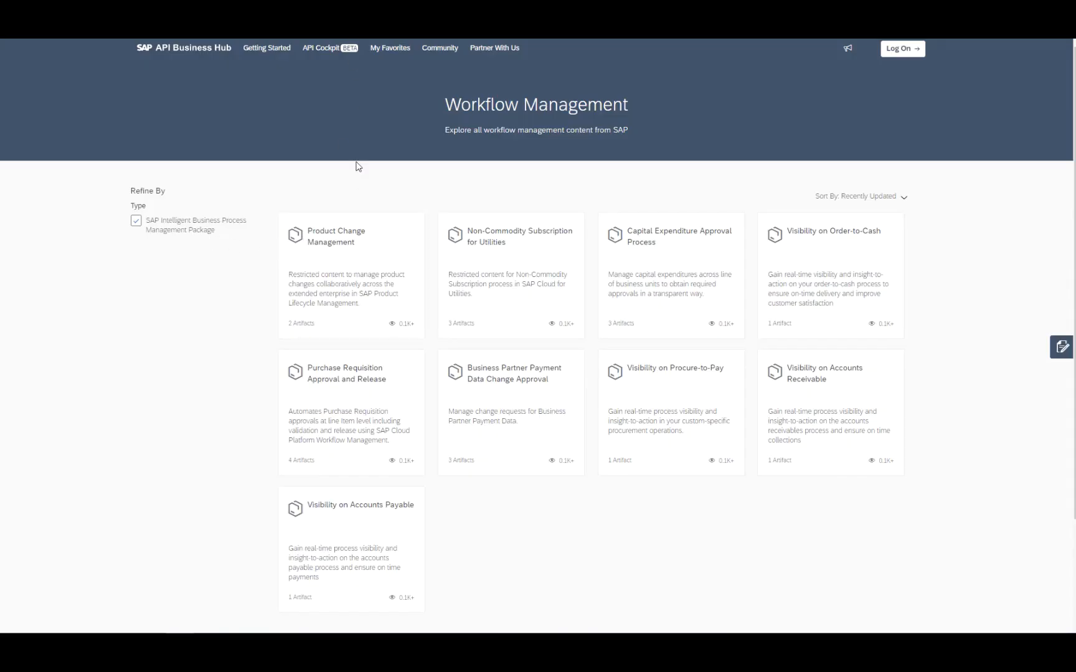
# View Purchase Requisition package artifacts, then the SAP ERP Integration package's integration content
pyautogui.click(346, 374)
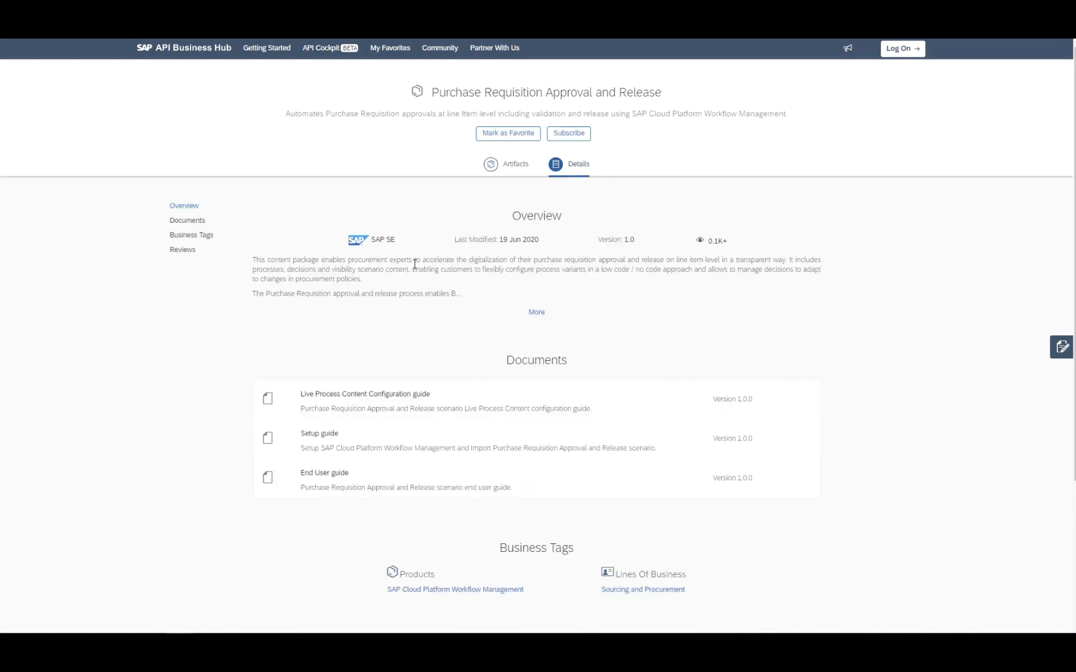
pyautogui.click(506, 164)
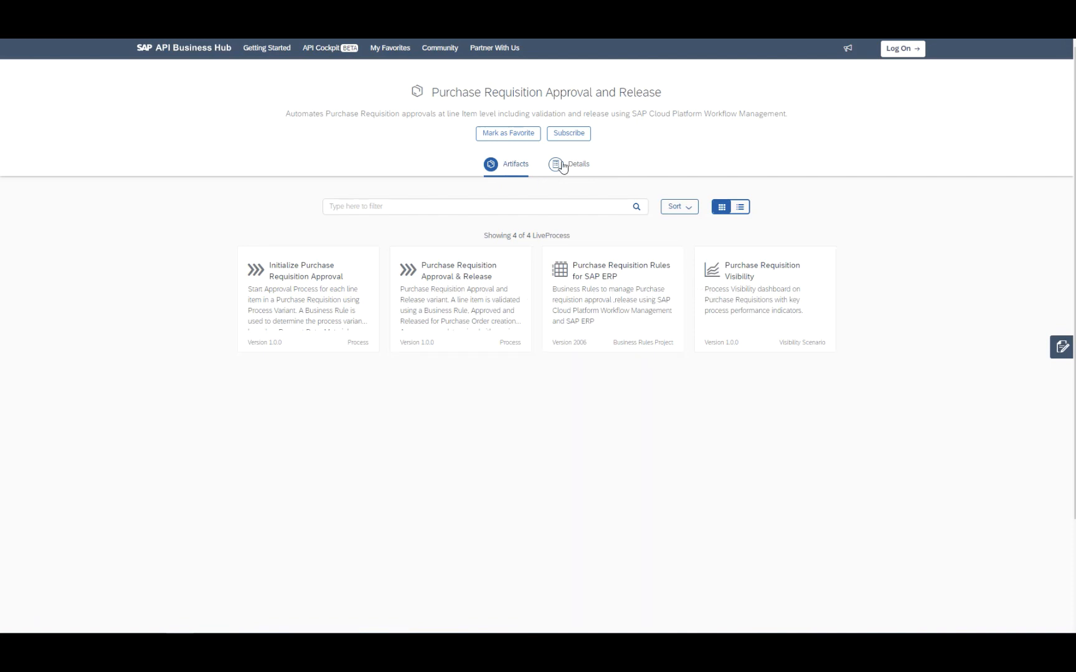
pyautogui.click(577, 163)
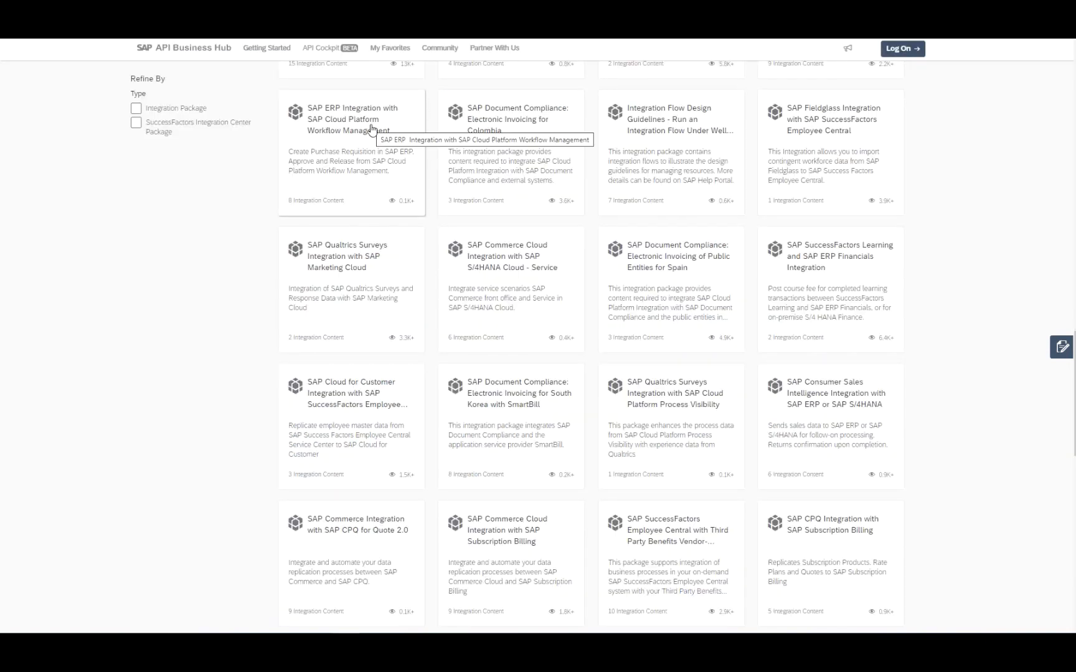
pyautogui.click(351, 119)
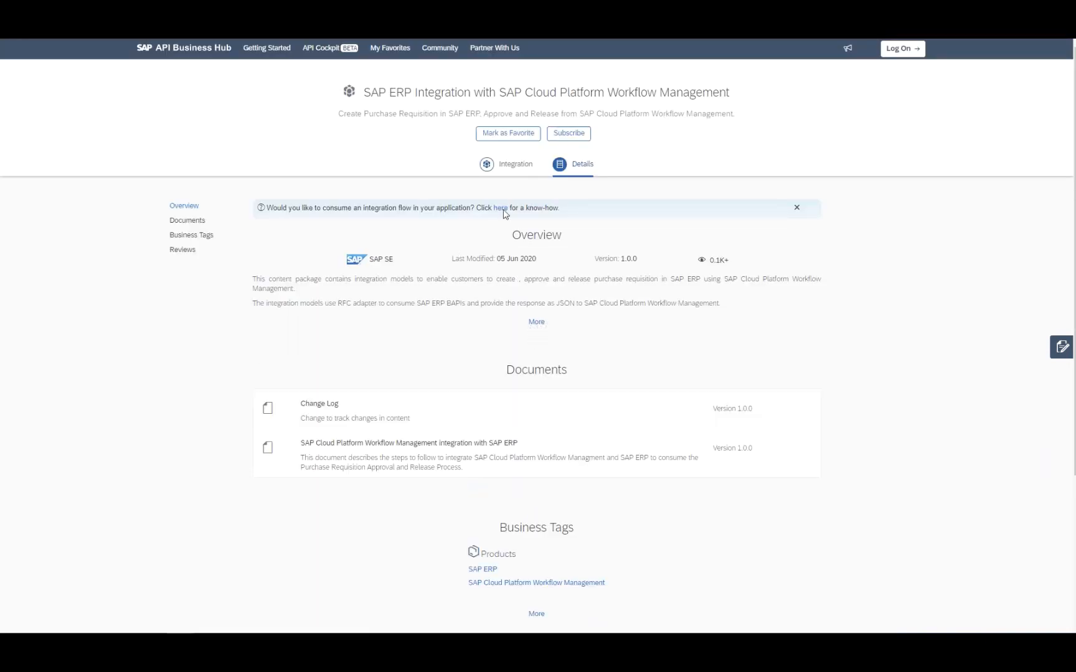
pyautogui.click(514, 164)
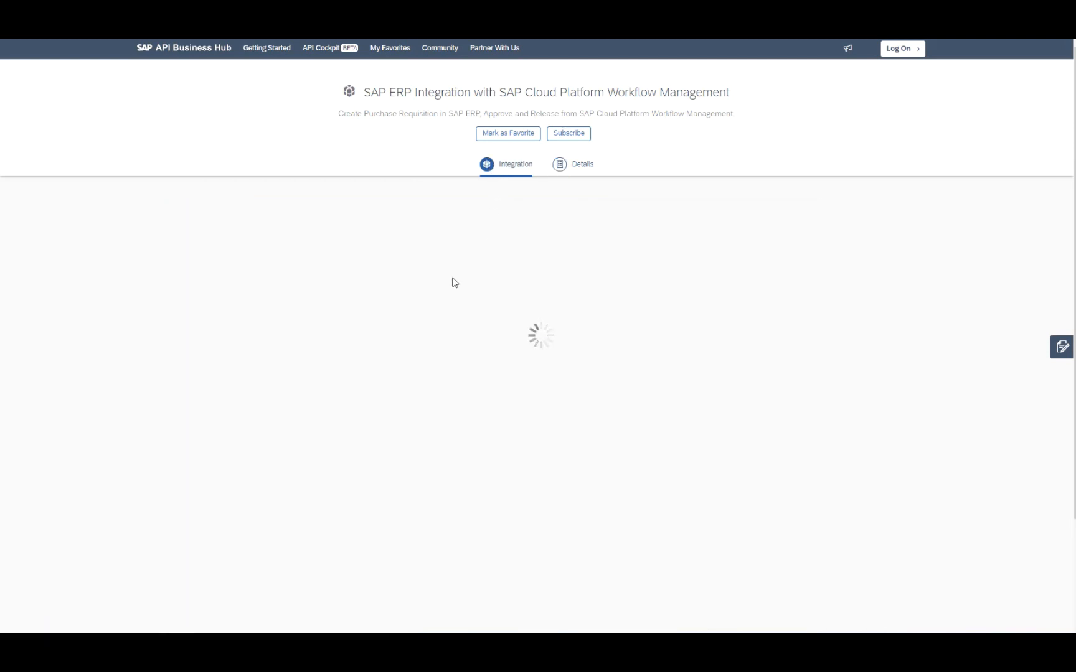